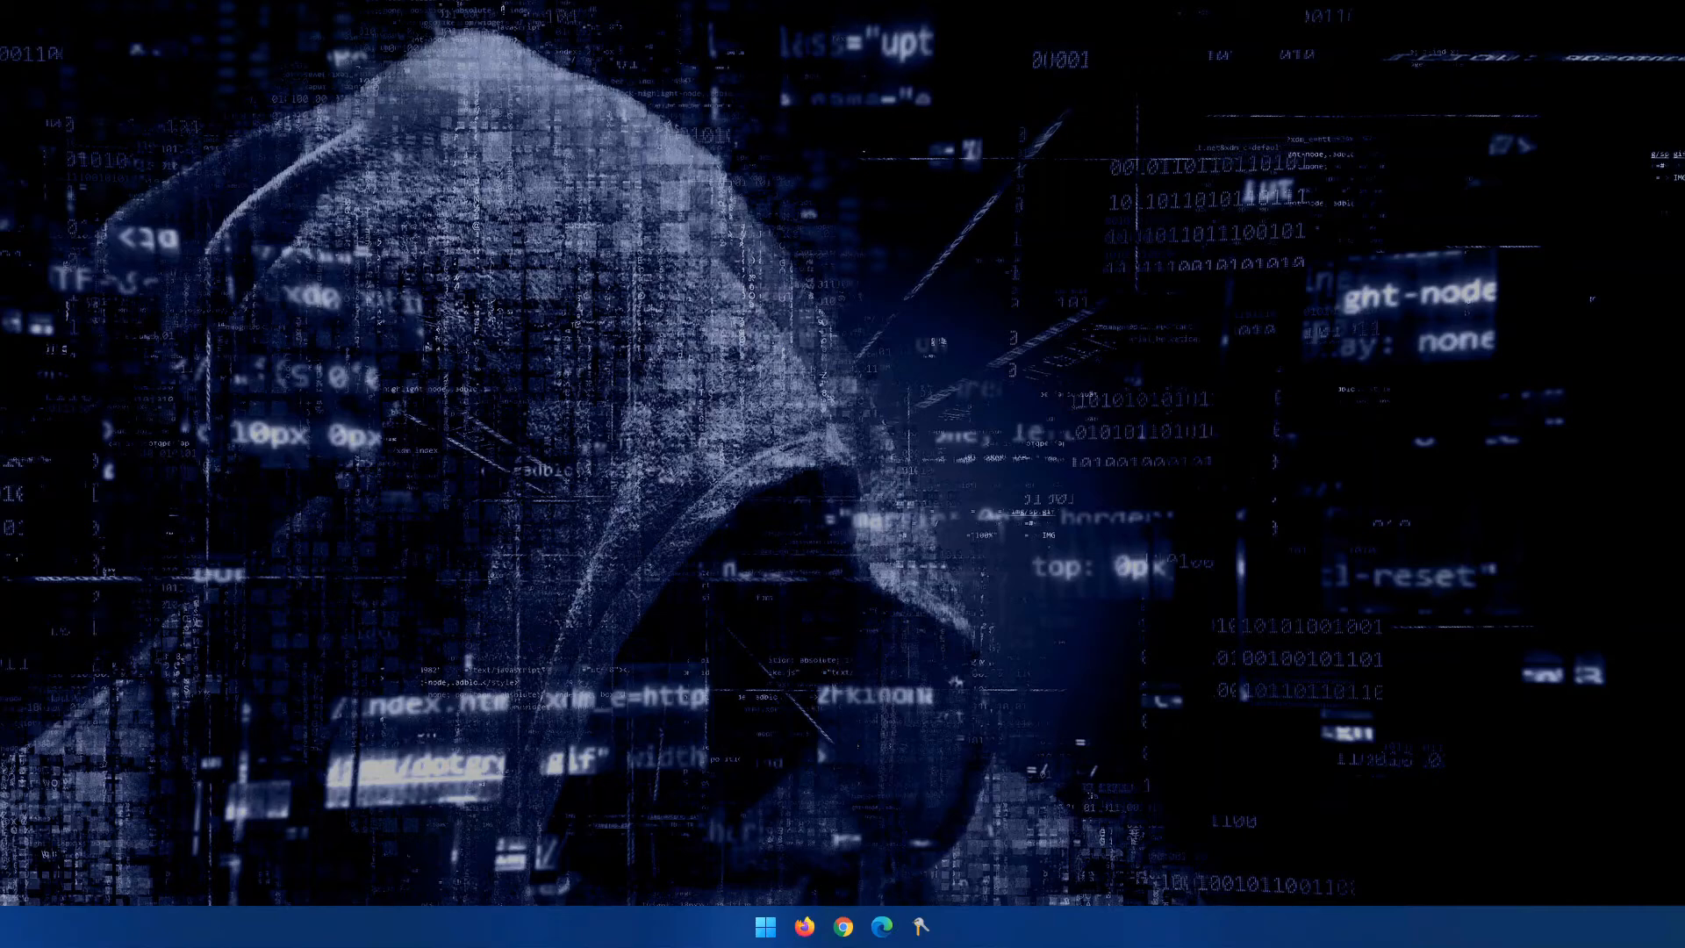
Open the Downloads folder holding the Diceware word list PDF from the Start menu.
{"action": "left_click", "coordinate": [763, 925]}
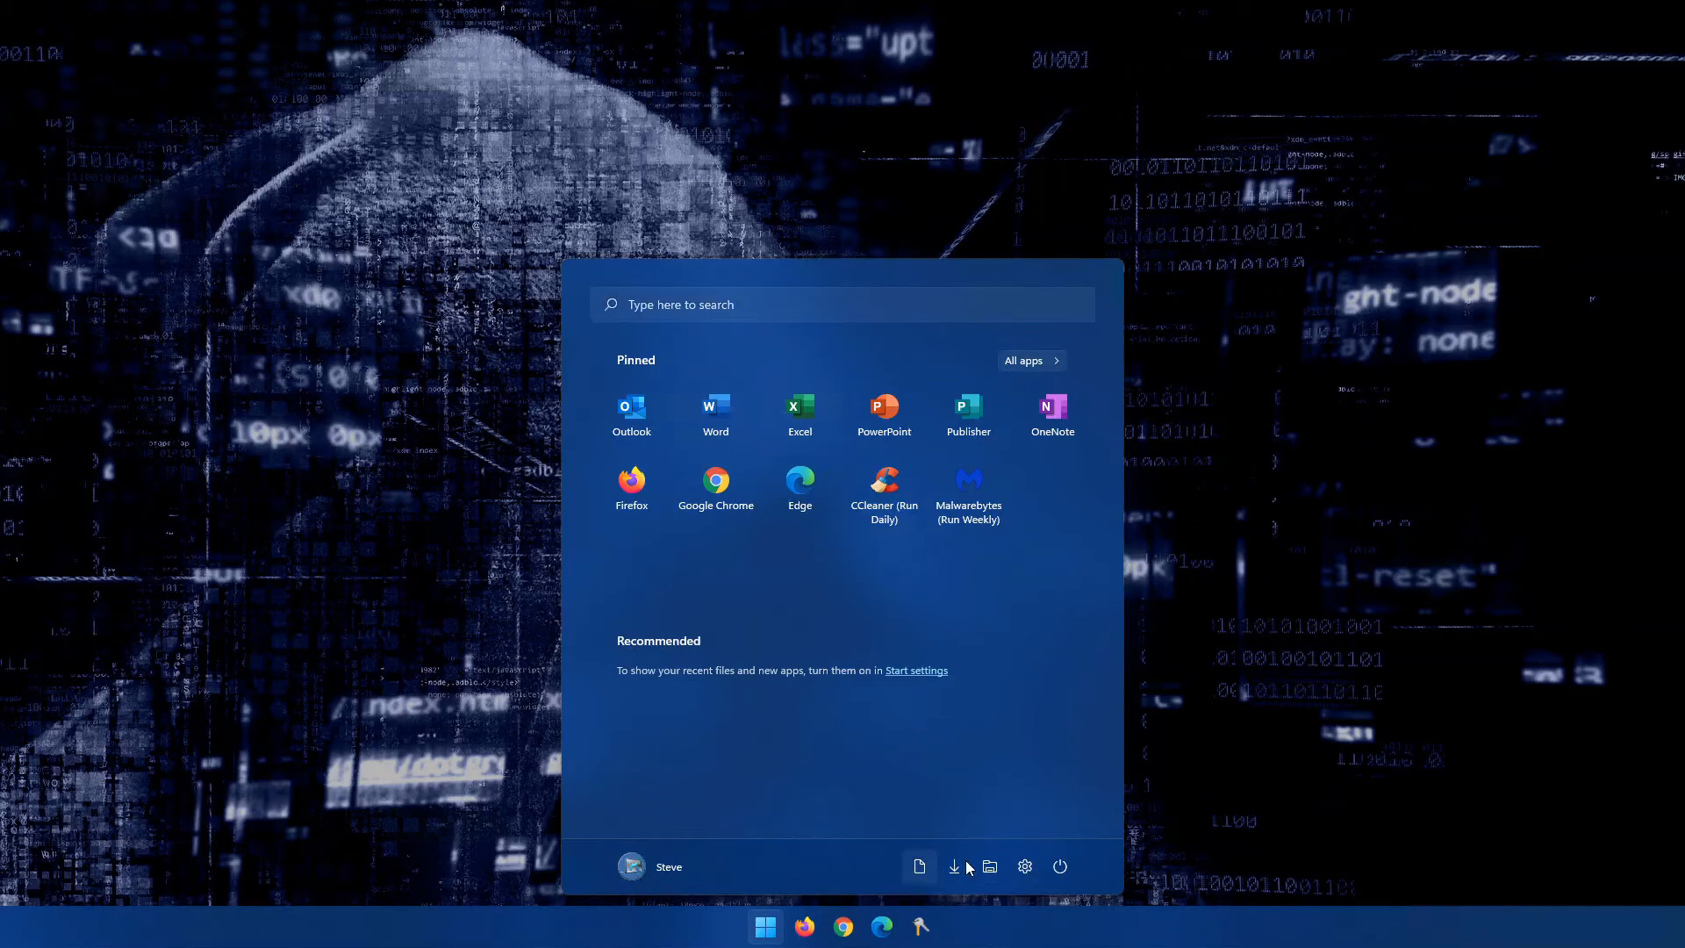
{"action": "left_click", "coordinate": [955, 866]}
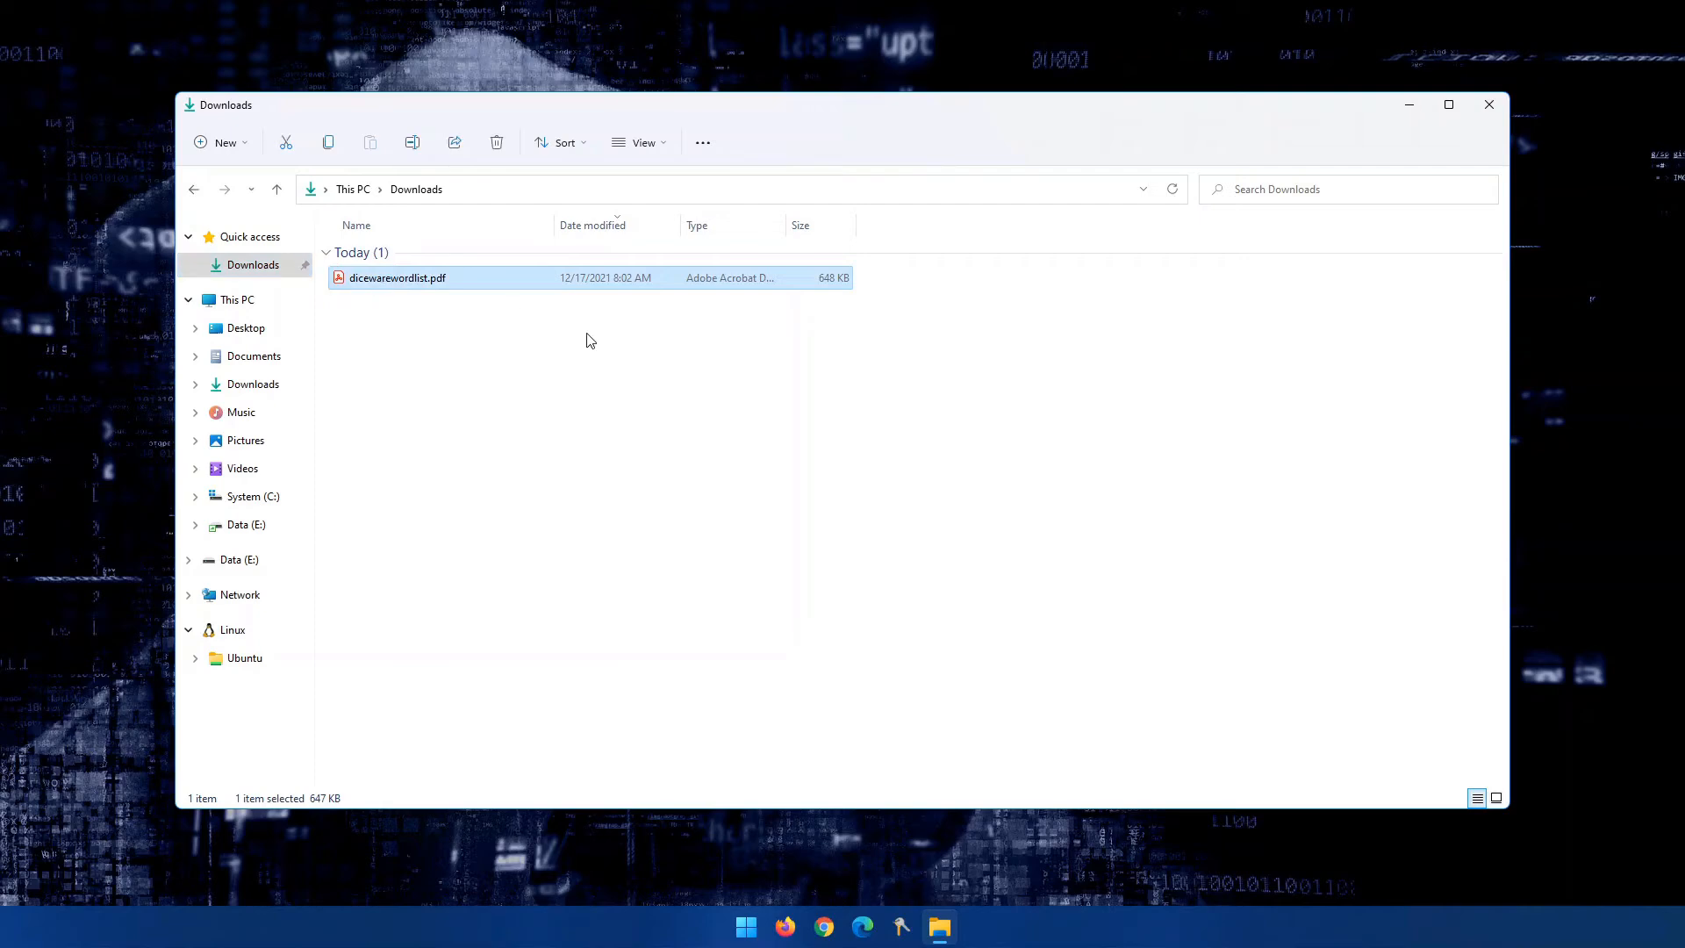
Open dicewarewordlist.pdf in Acrobat, look over page 1, then bring up Firefox.
{"action": "double_click", "coordinate": [397, 277]}
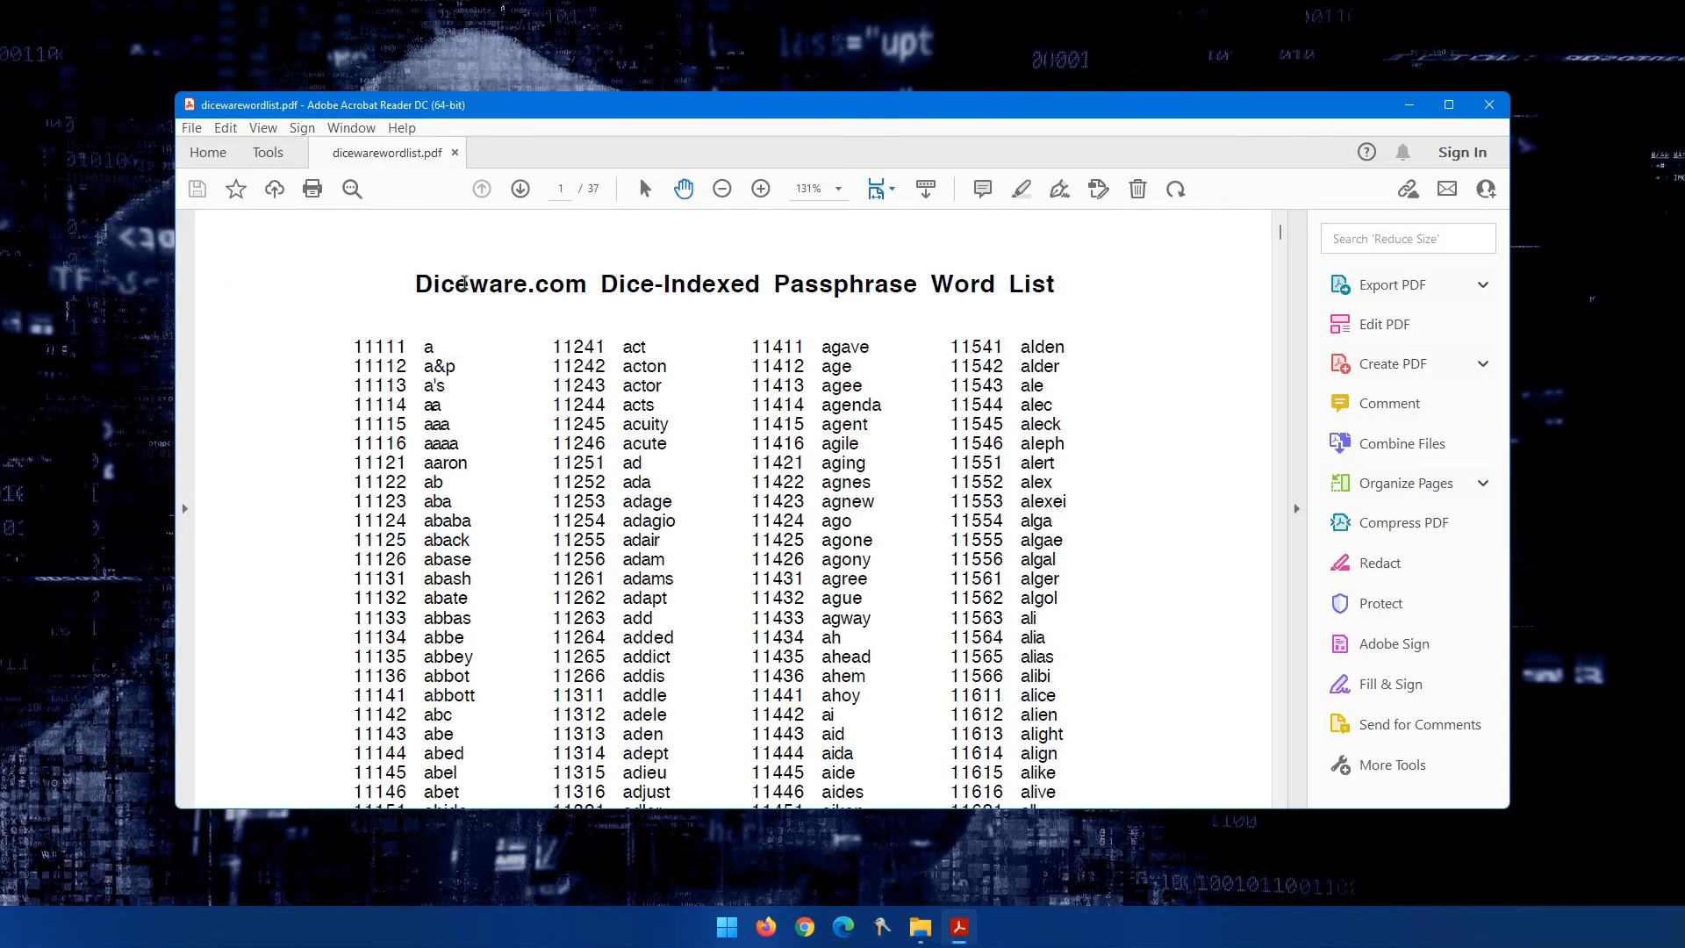
{"action": "scroll", "scroll_direction": "down", "scroll_amount": 3}
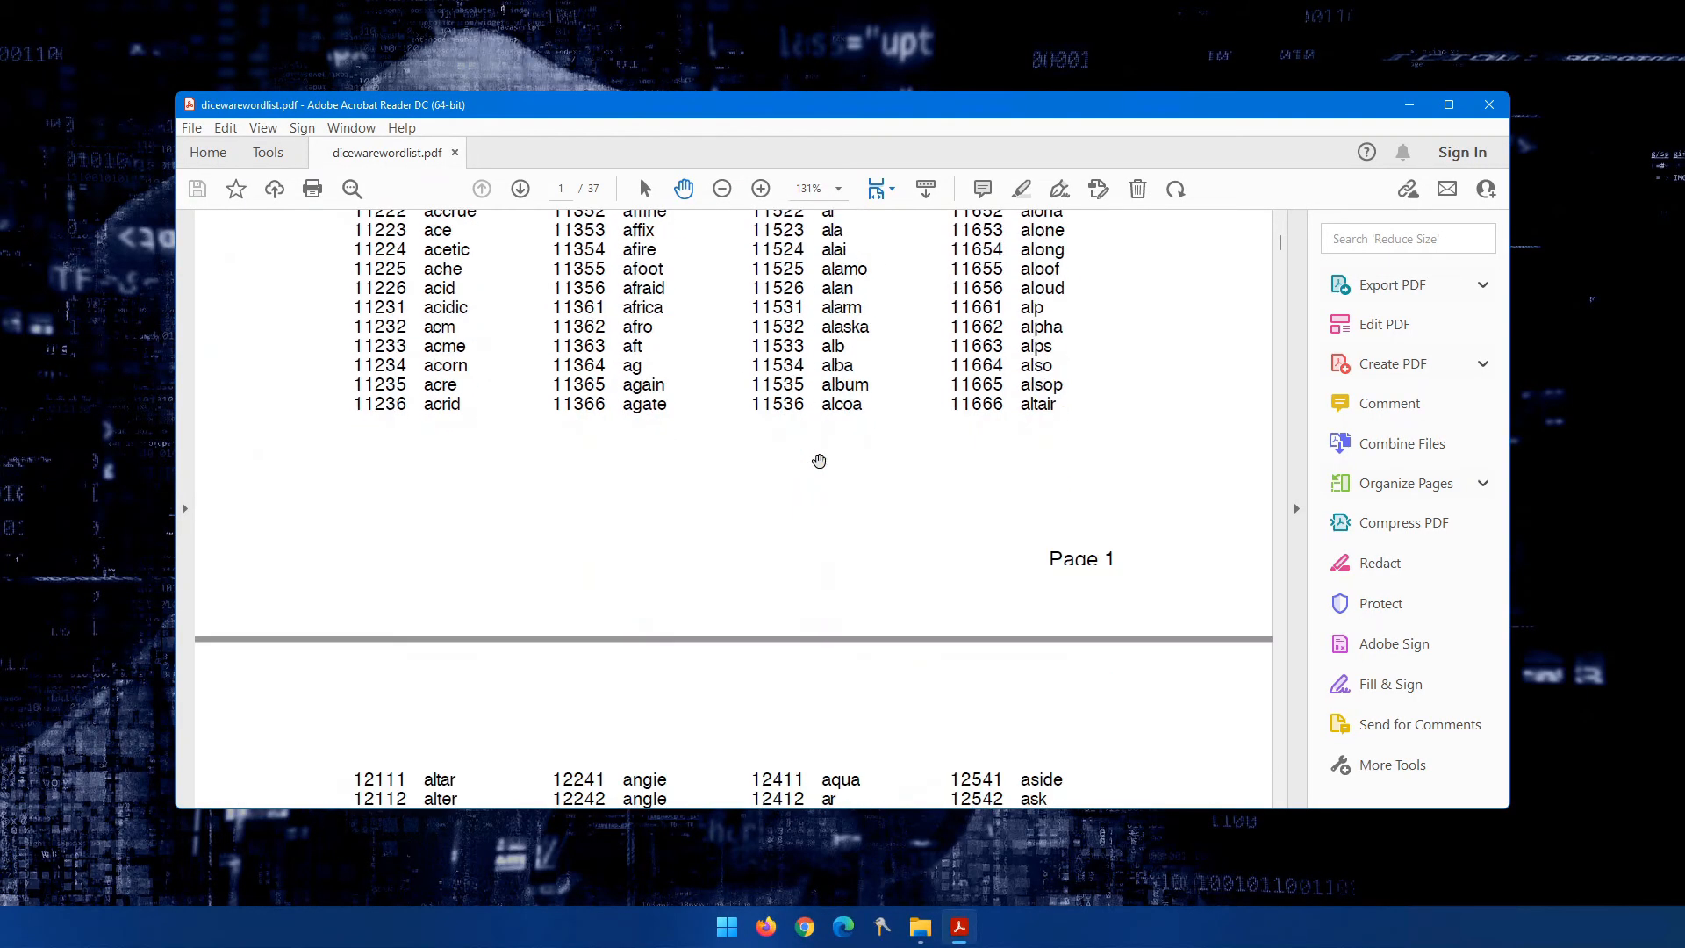
{"action": "scroll", "scroll_direction": "down", "scroll_amount": 3}
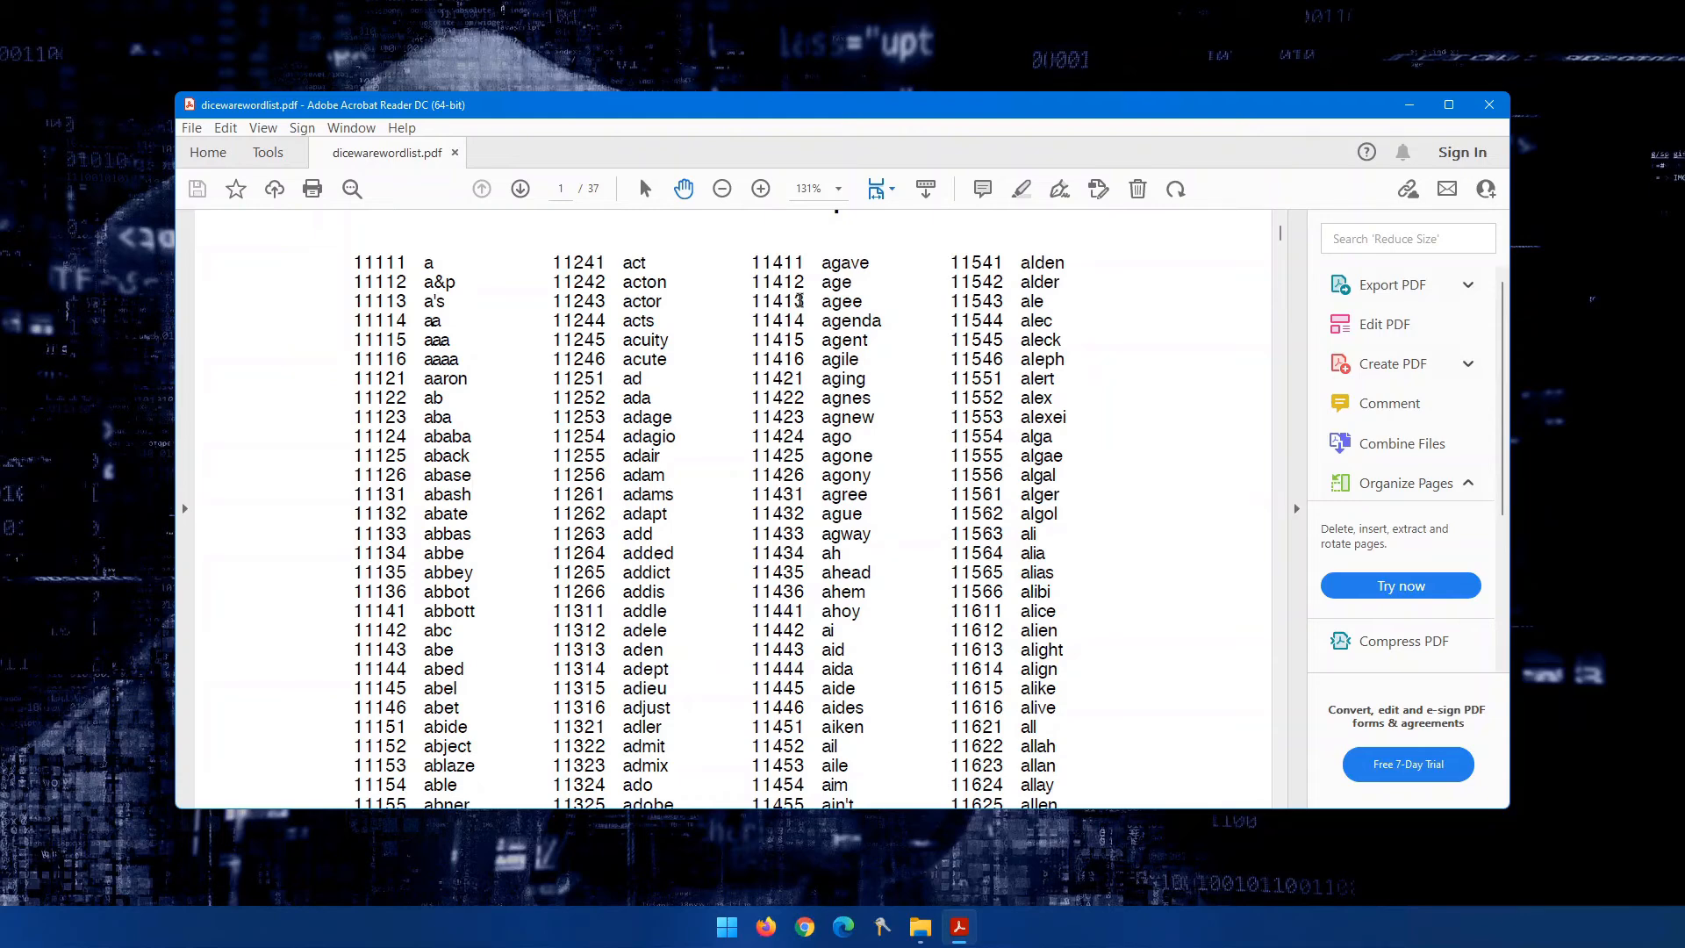
{"action": "mouse_move", "coordinate": [397, 270]}
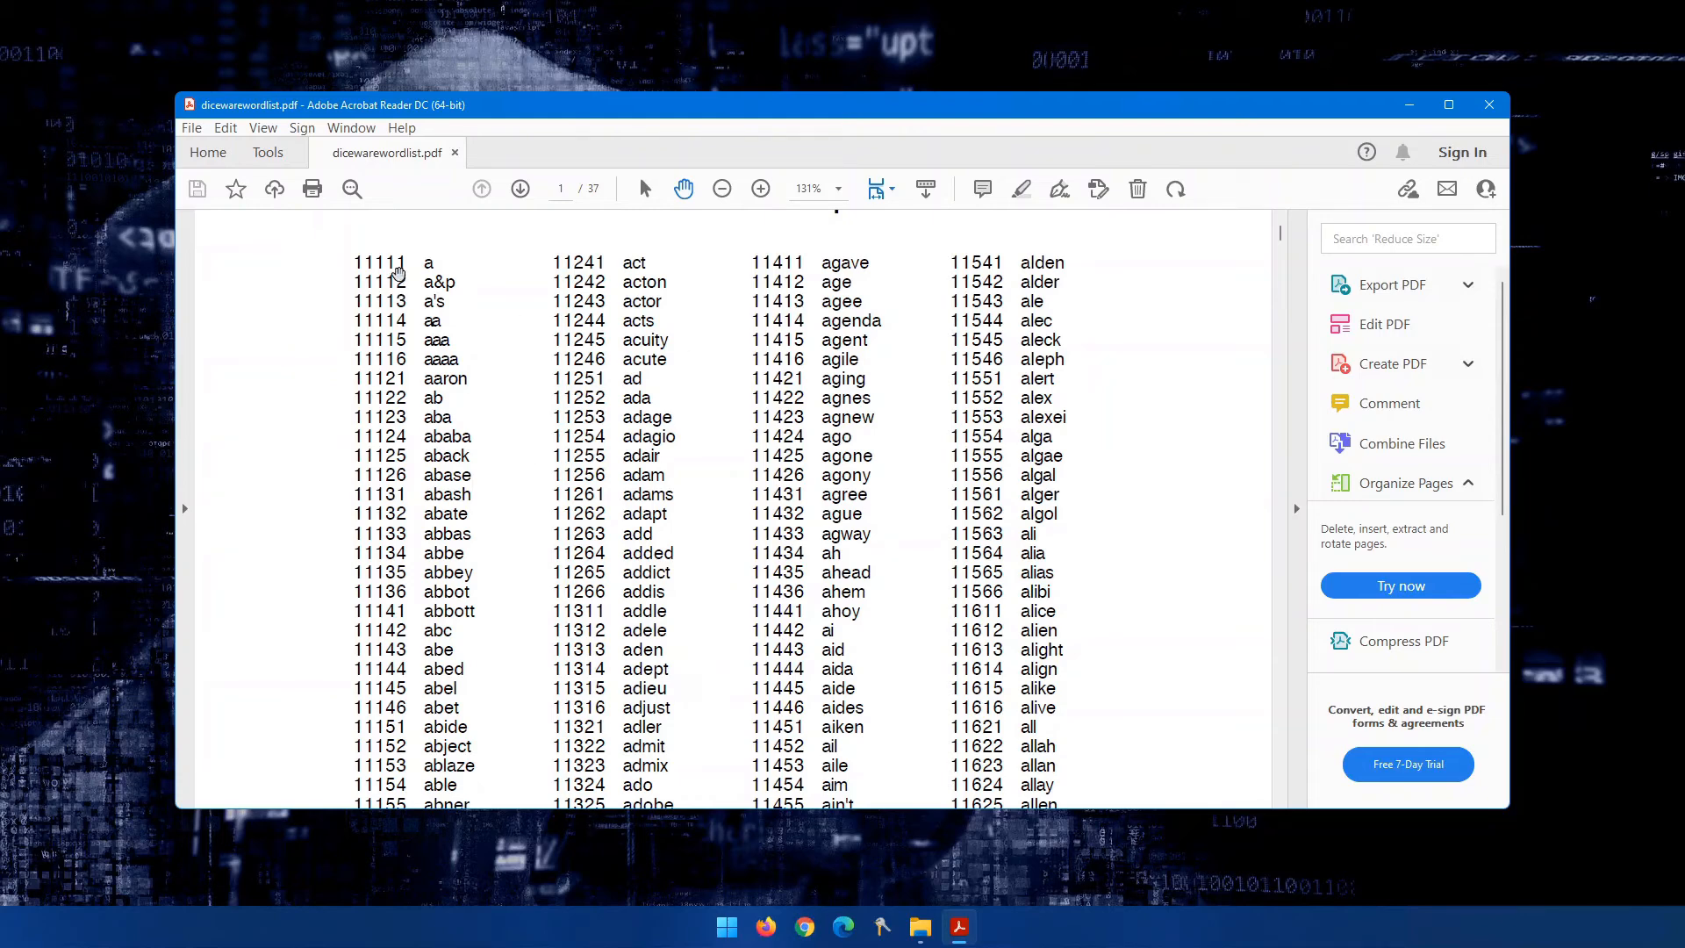
{"action": "mouse_move", "coordinate": [753, 925]}
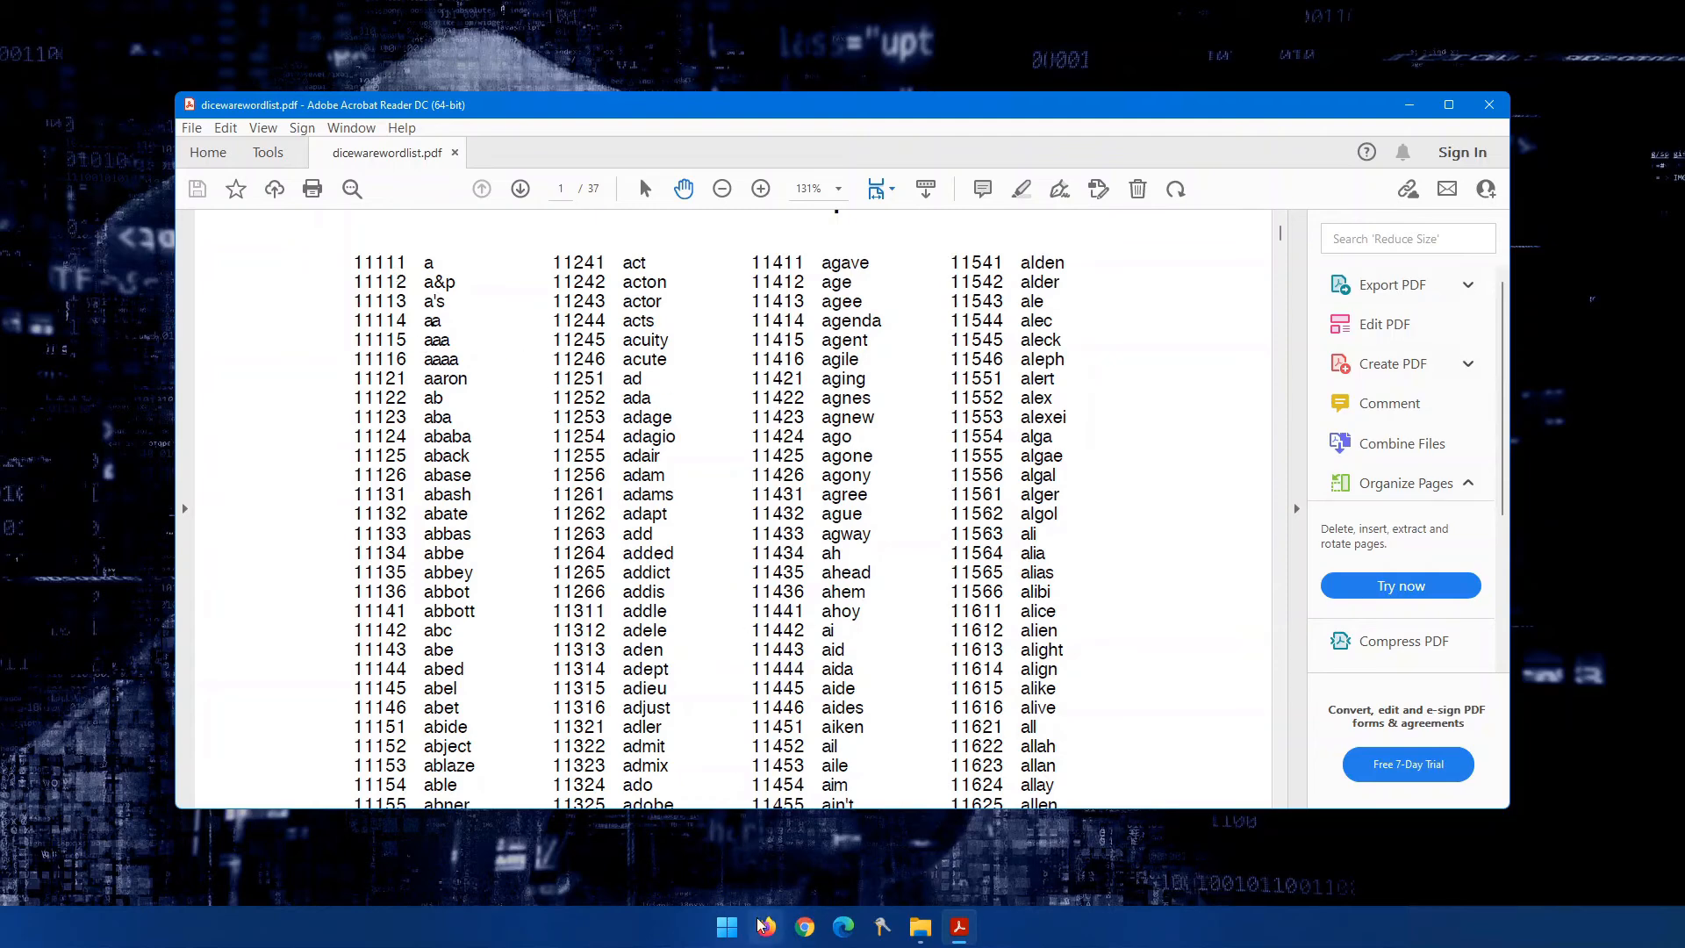
{"action": "left_click", "coordinate": [766, 927]}
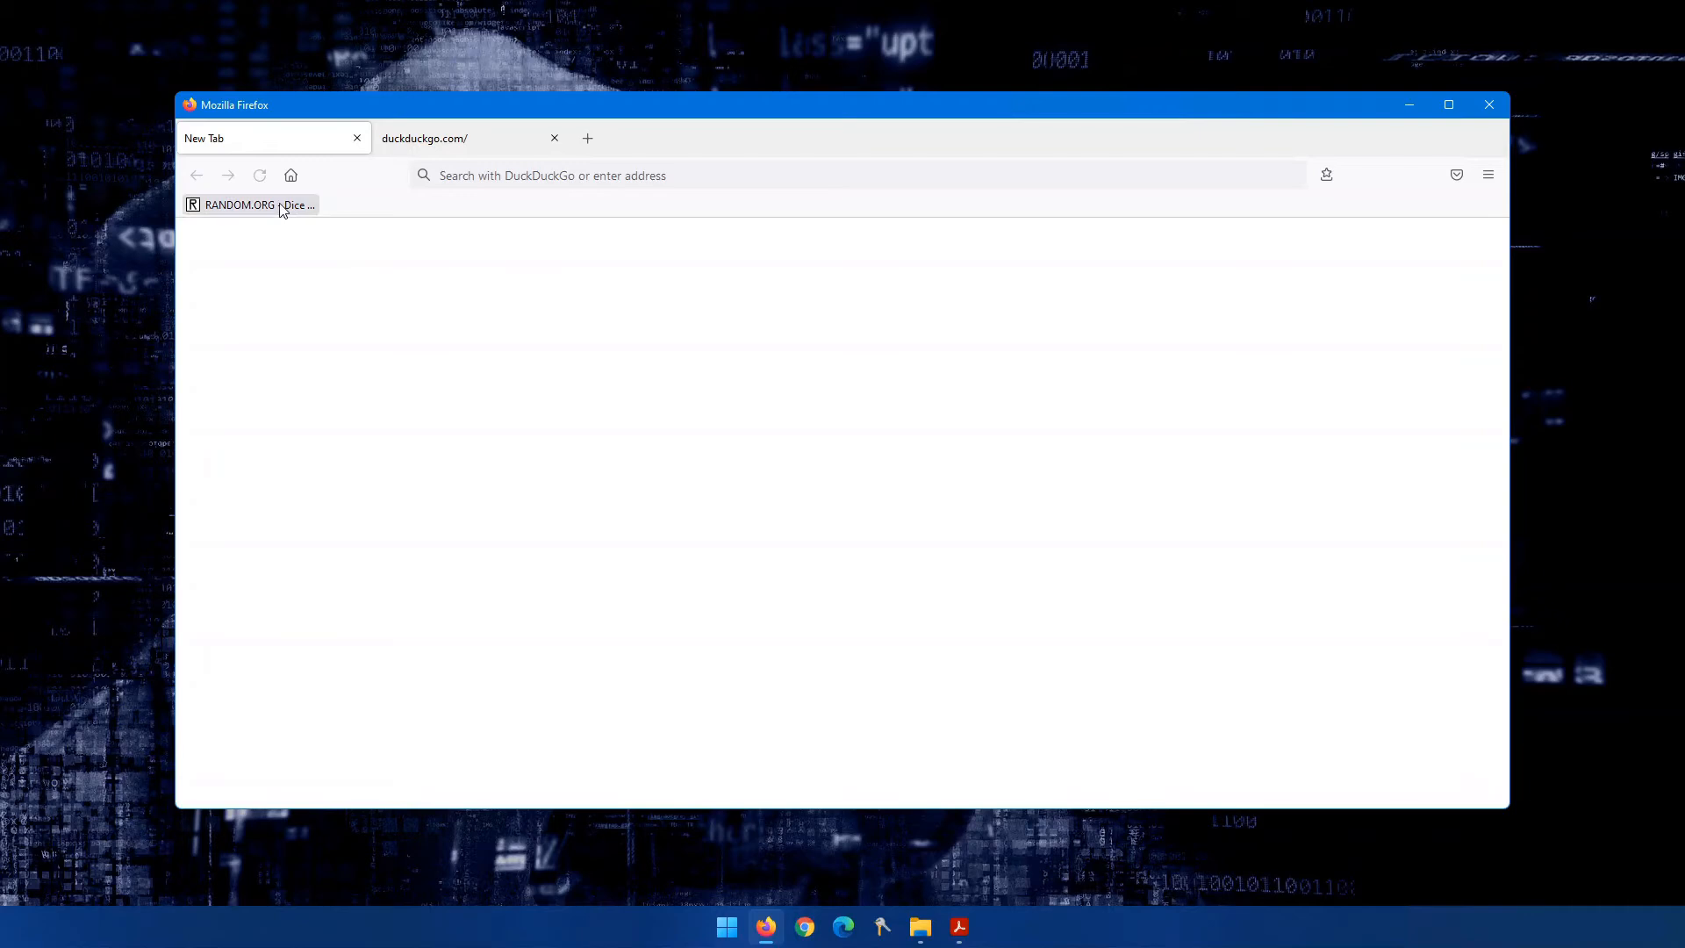
Roll five virtual dice on the RANDOM.ORG Dice Roller via its bookmark.
{"action": "left_click", "coordinate": [249, 204]}
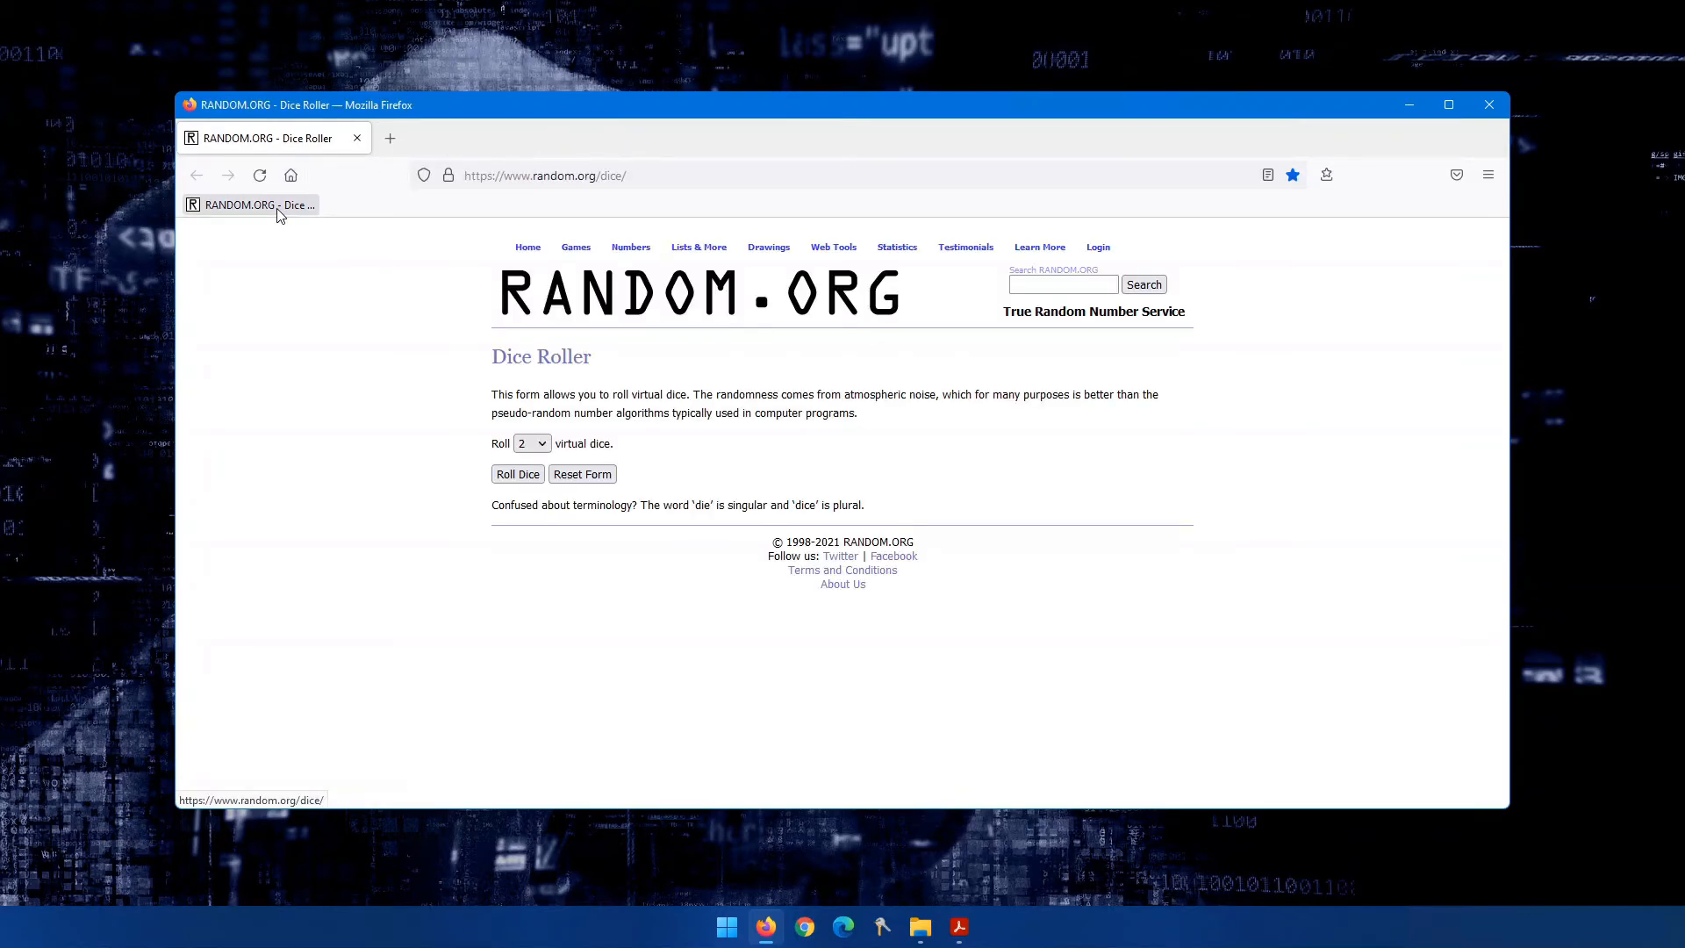
{"action": "mouse_move", "coordinate": [361, 249]}
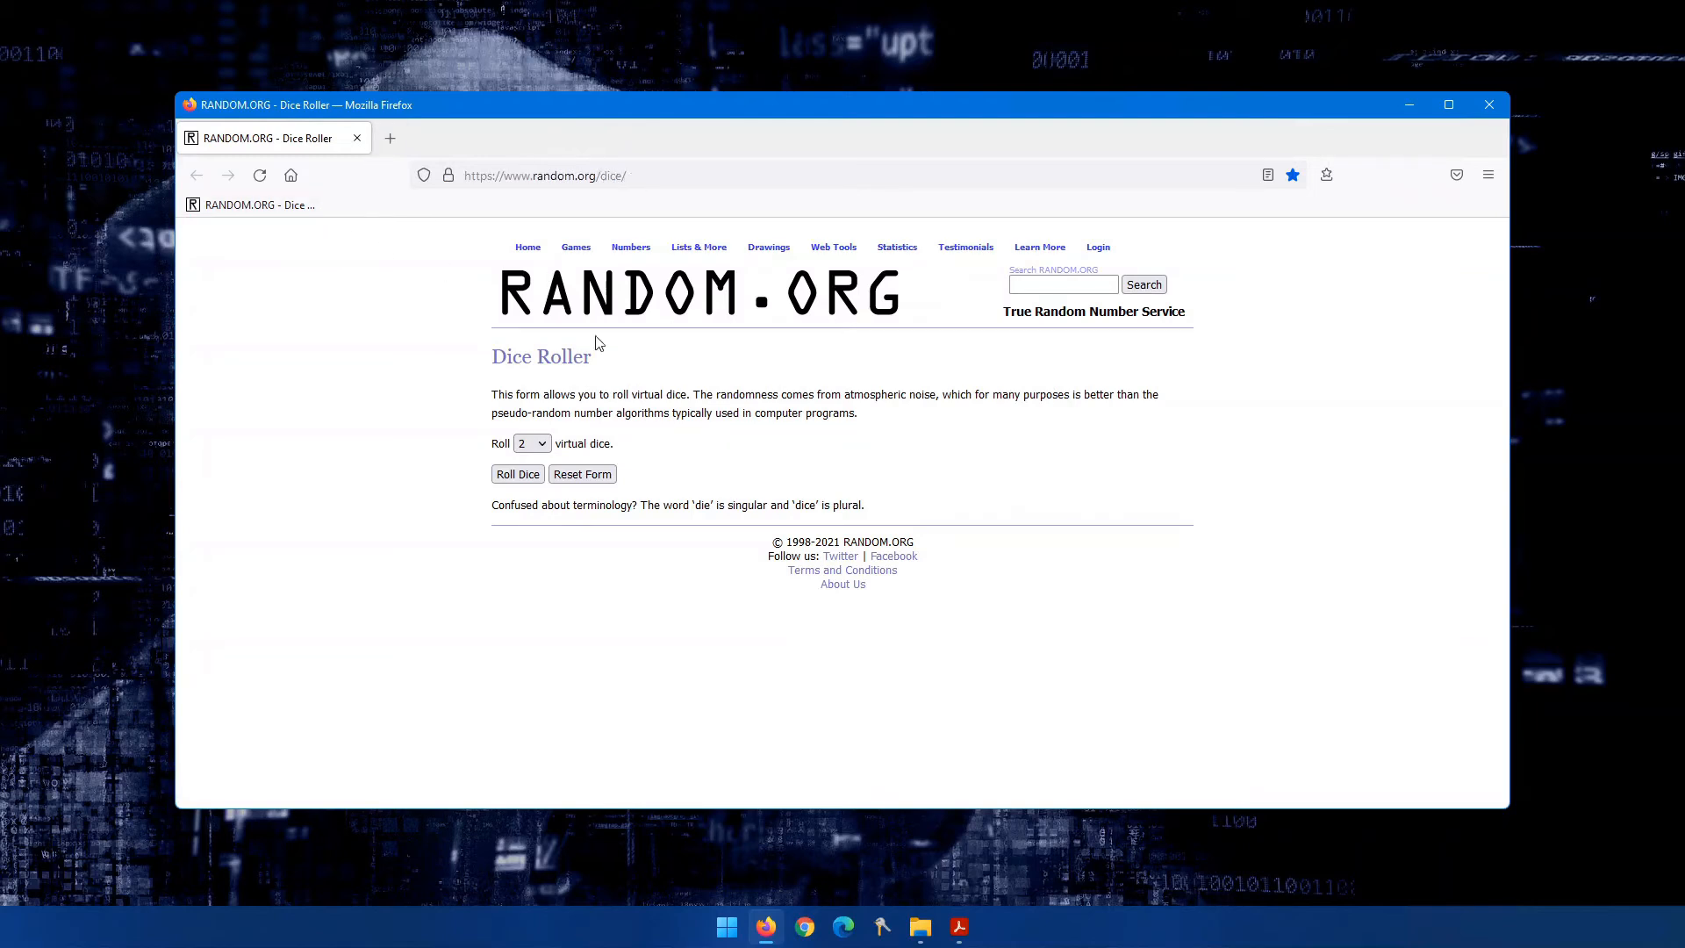
{"action": "left_click", "coordinate": [530, 443]}
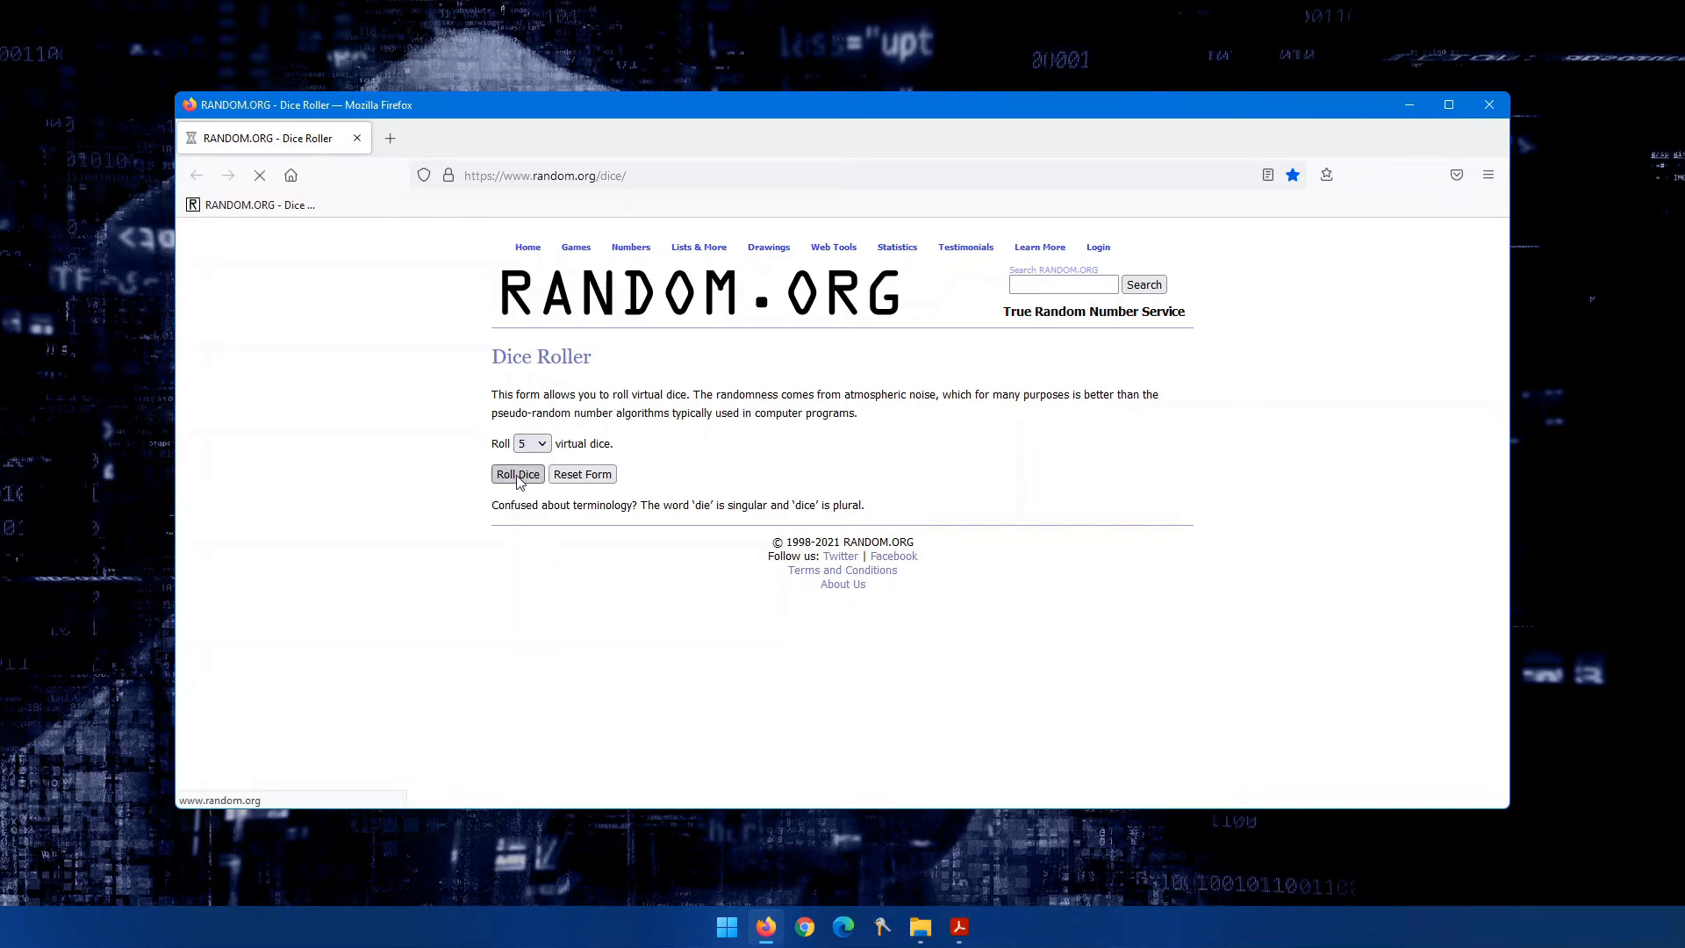
{"action": "left_click", "coordinate": [518, 473]}
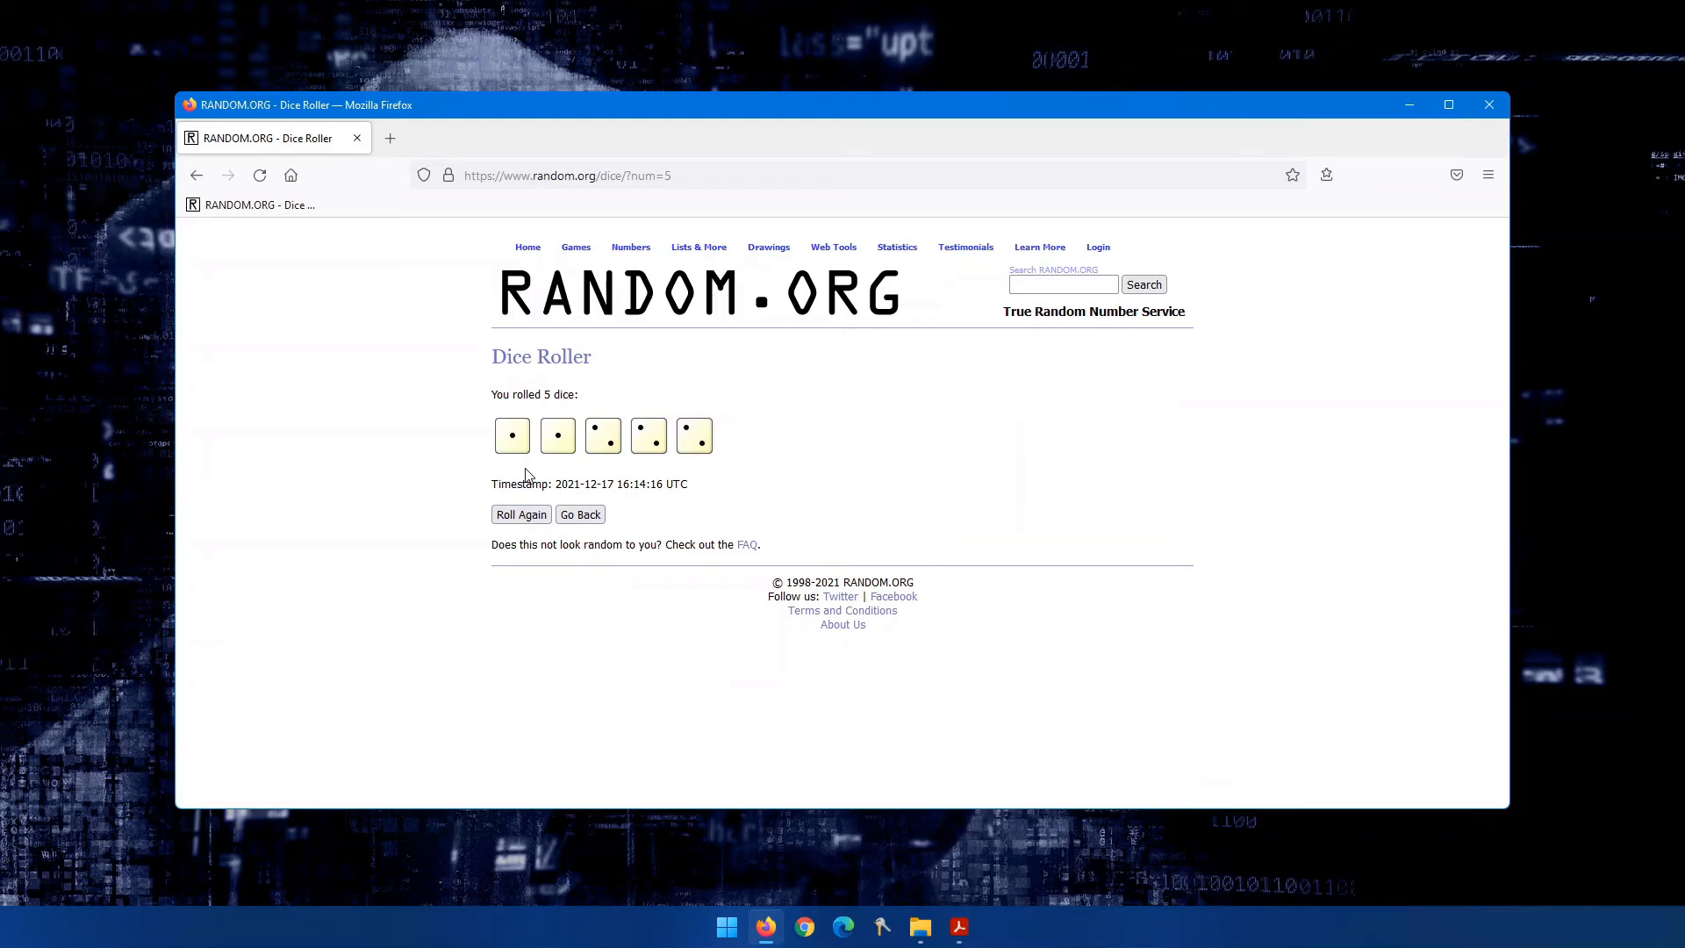
{"action": "mouse_move", "coordinate": [881, 934]}
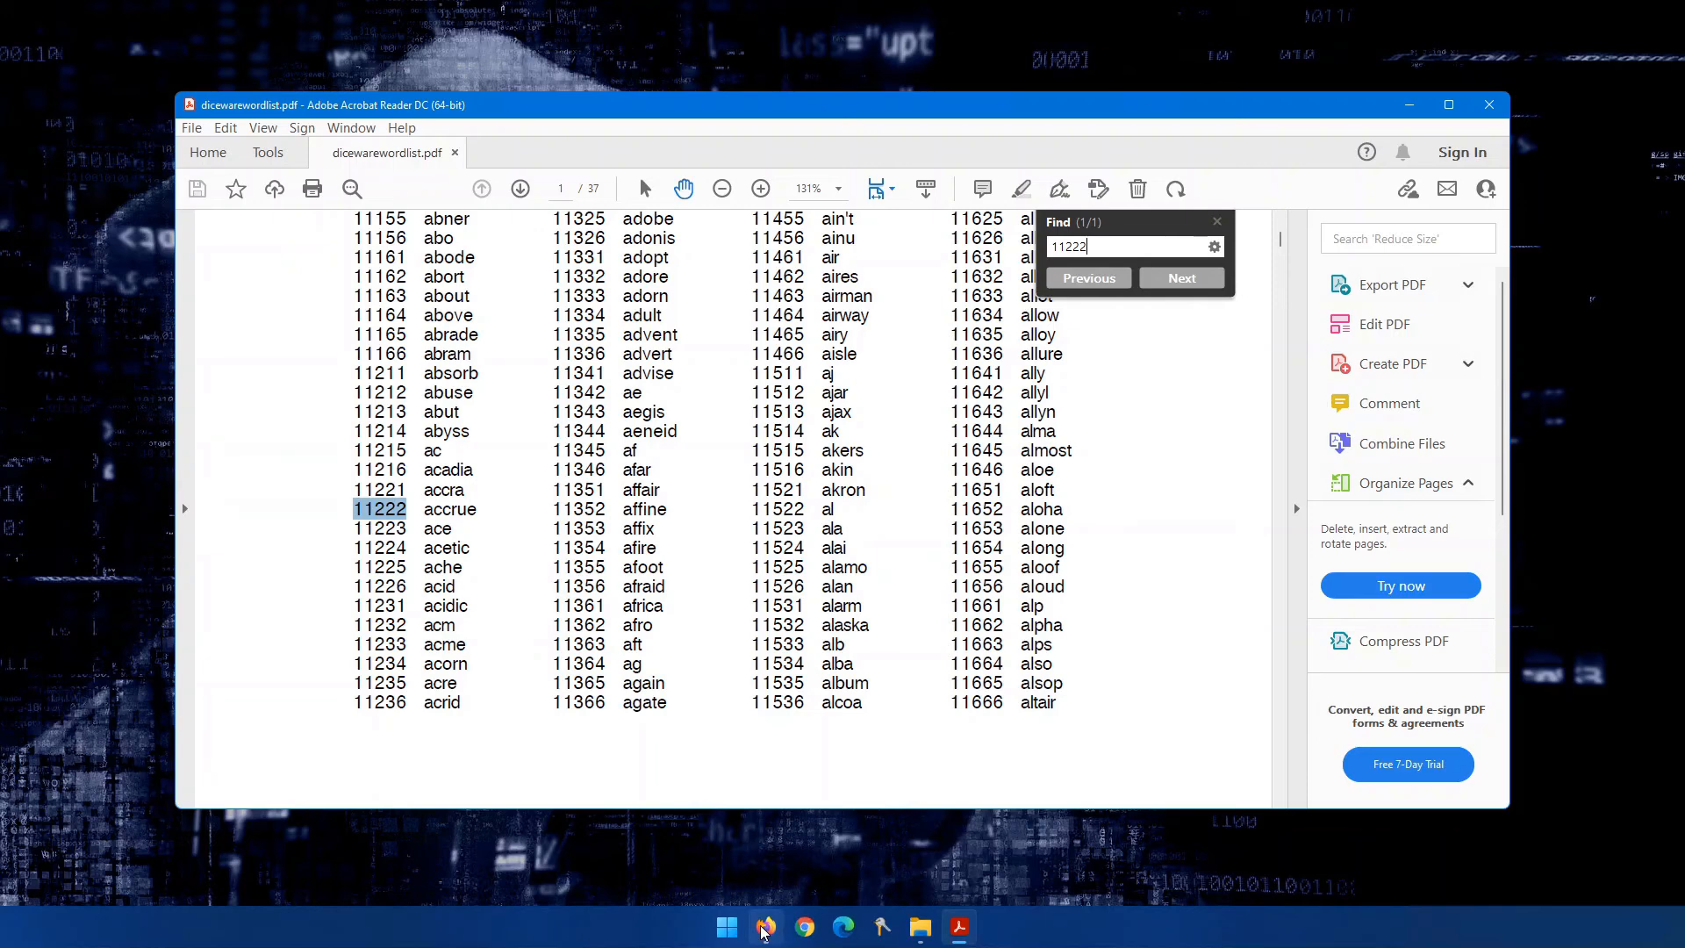
Return to the RANDOM.ORG Dice Roller and roll the five dice again.
{"action": "left_click", "coordinate": [766, 927]}
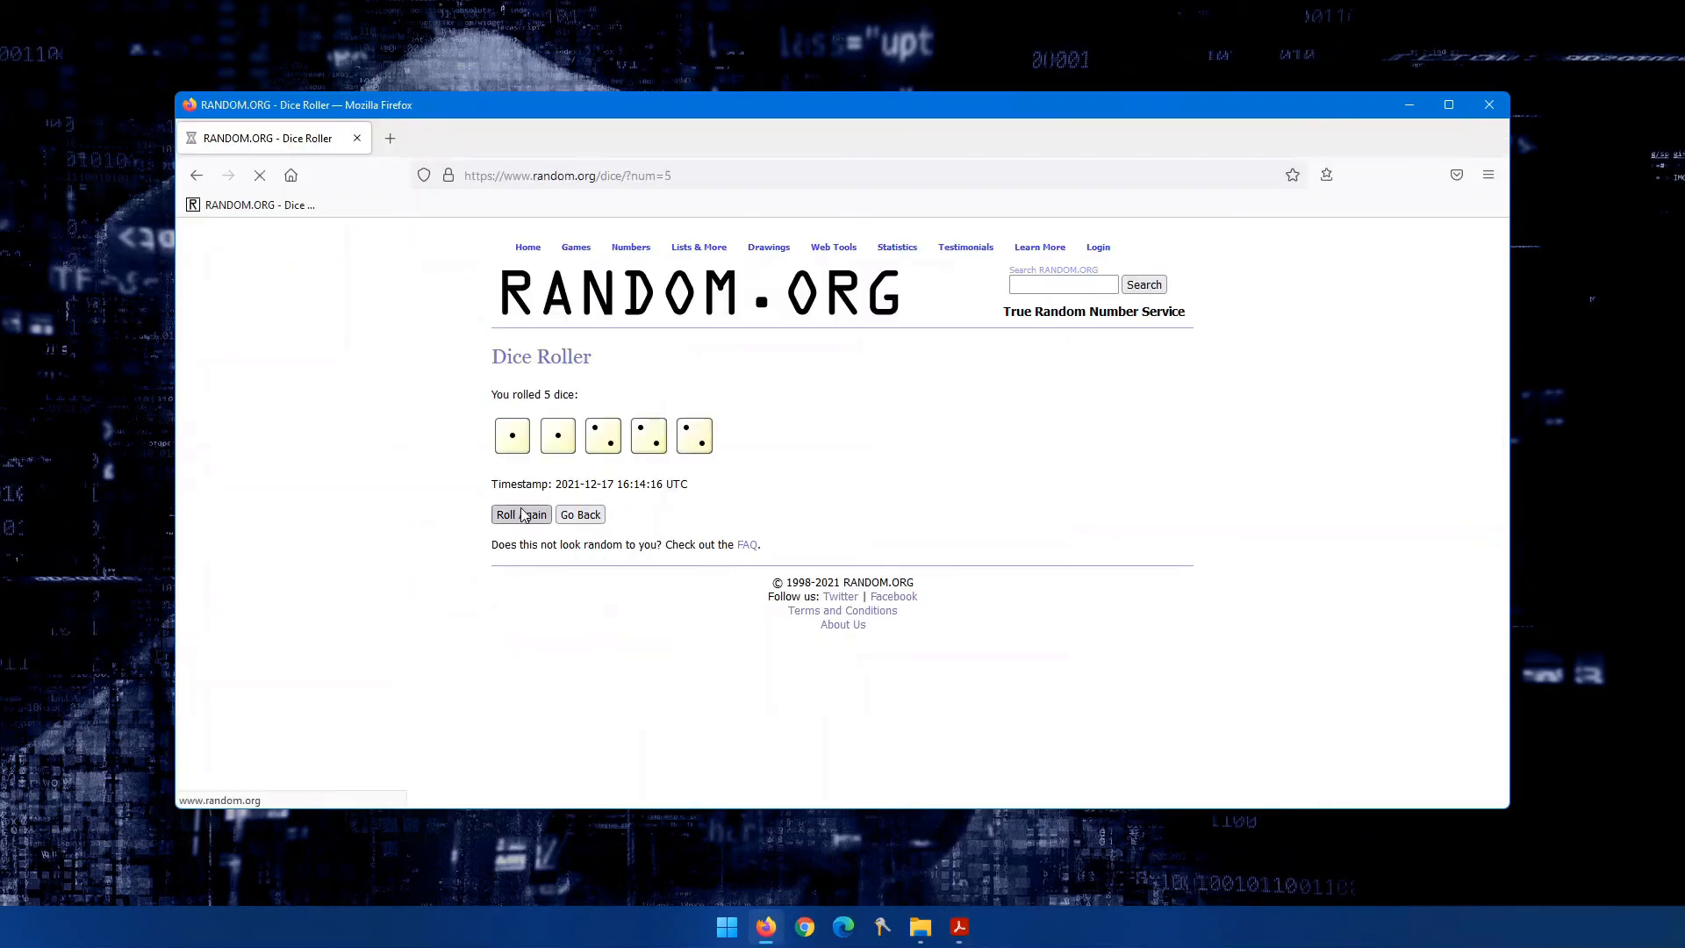
{"action": "left_click", "coordinate": [522, 515]}
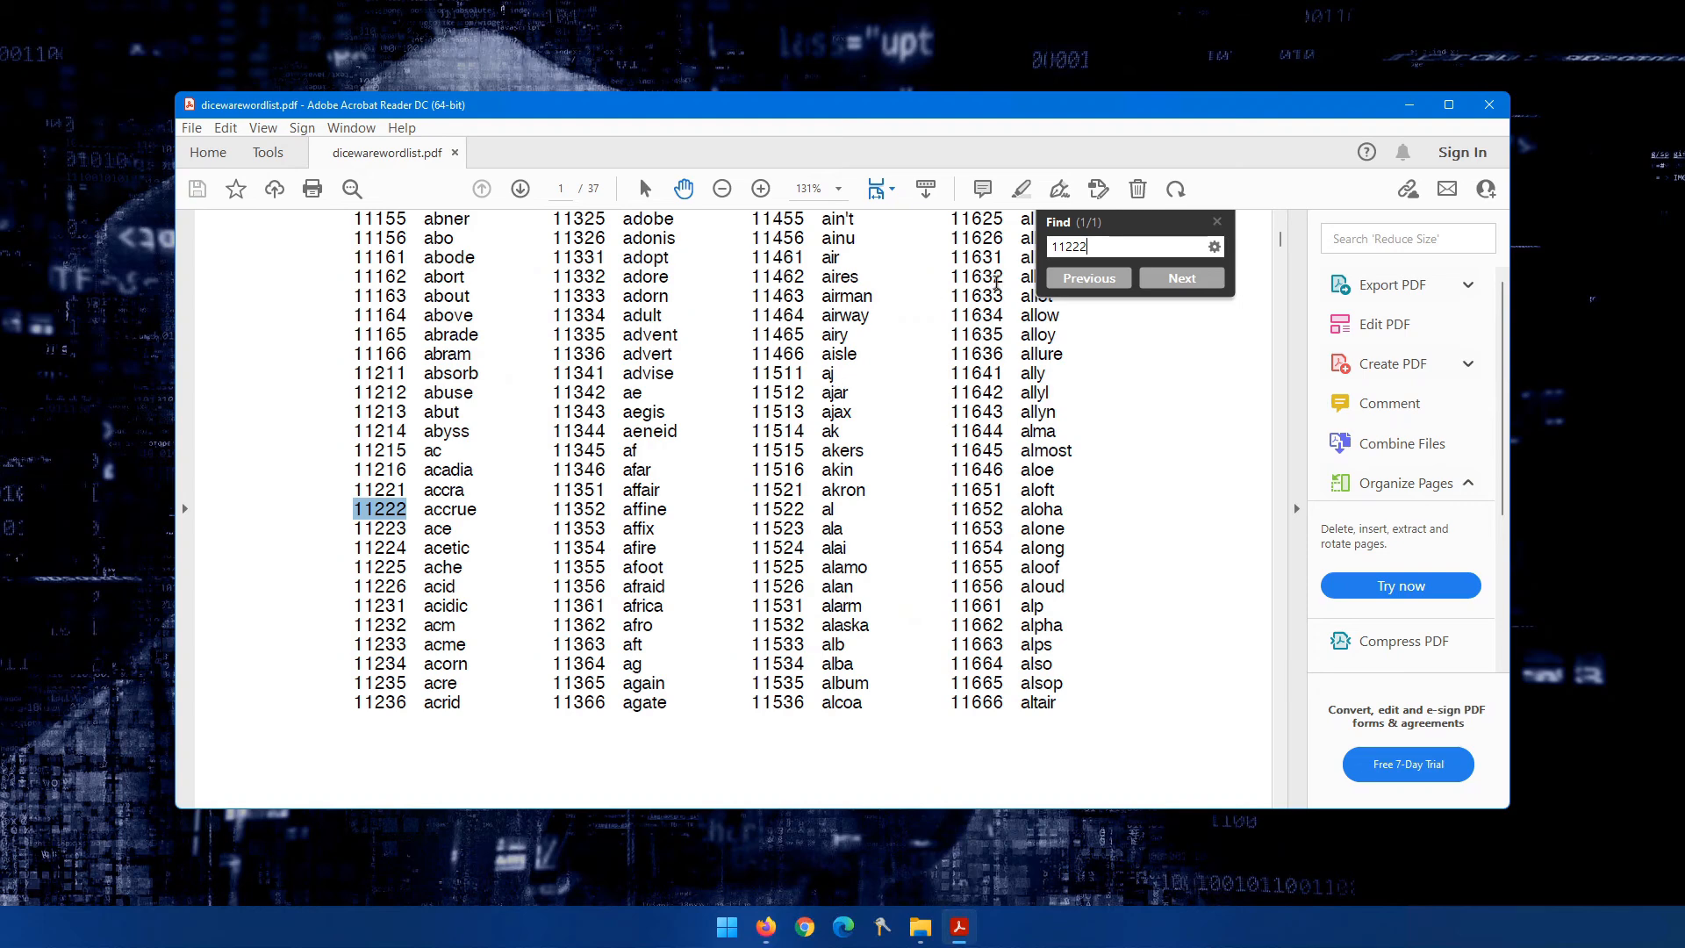
Search 11442 in the word list's Find box, then switch to the new dice roll in Firefox.
{"action": "type", "text": "1144"}
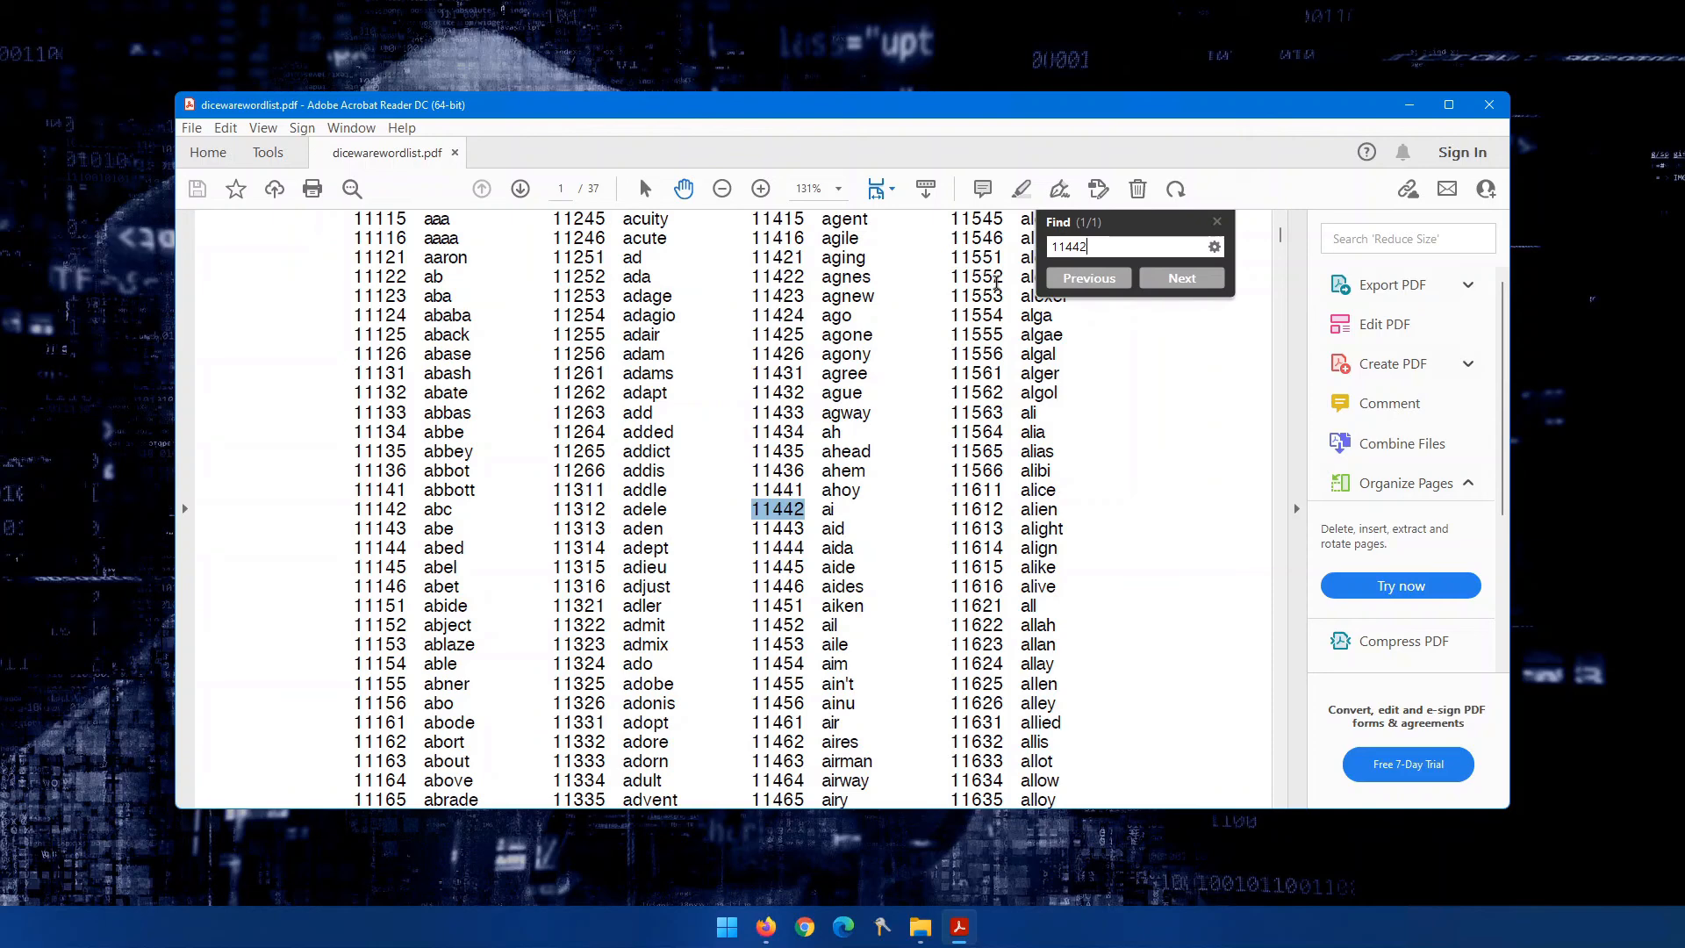
{"action": "mouse_move", "coordinate": [521, 483]}
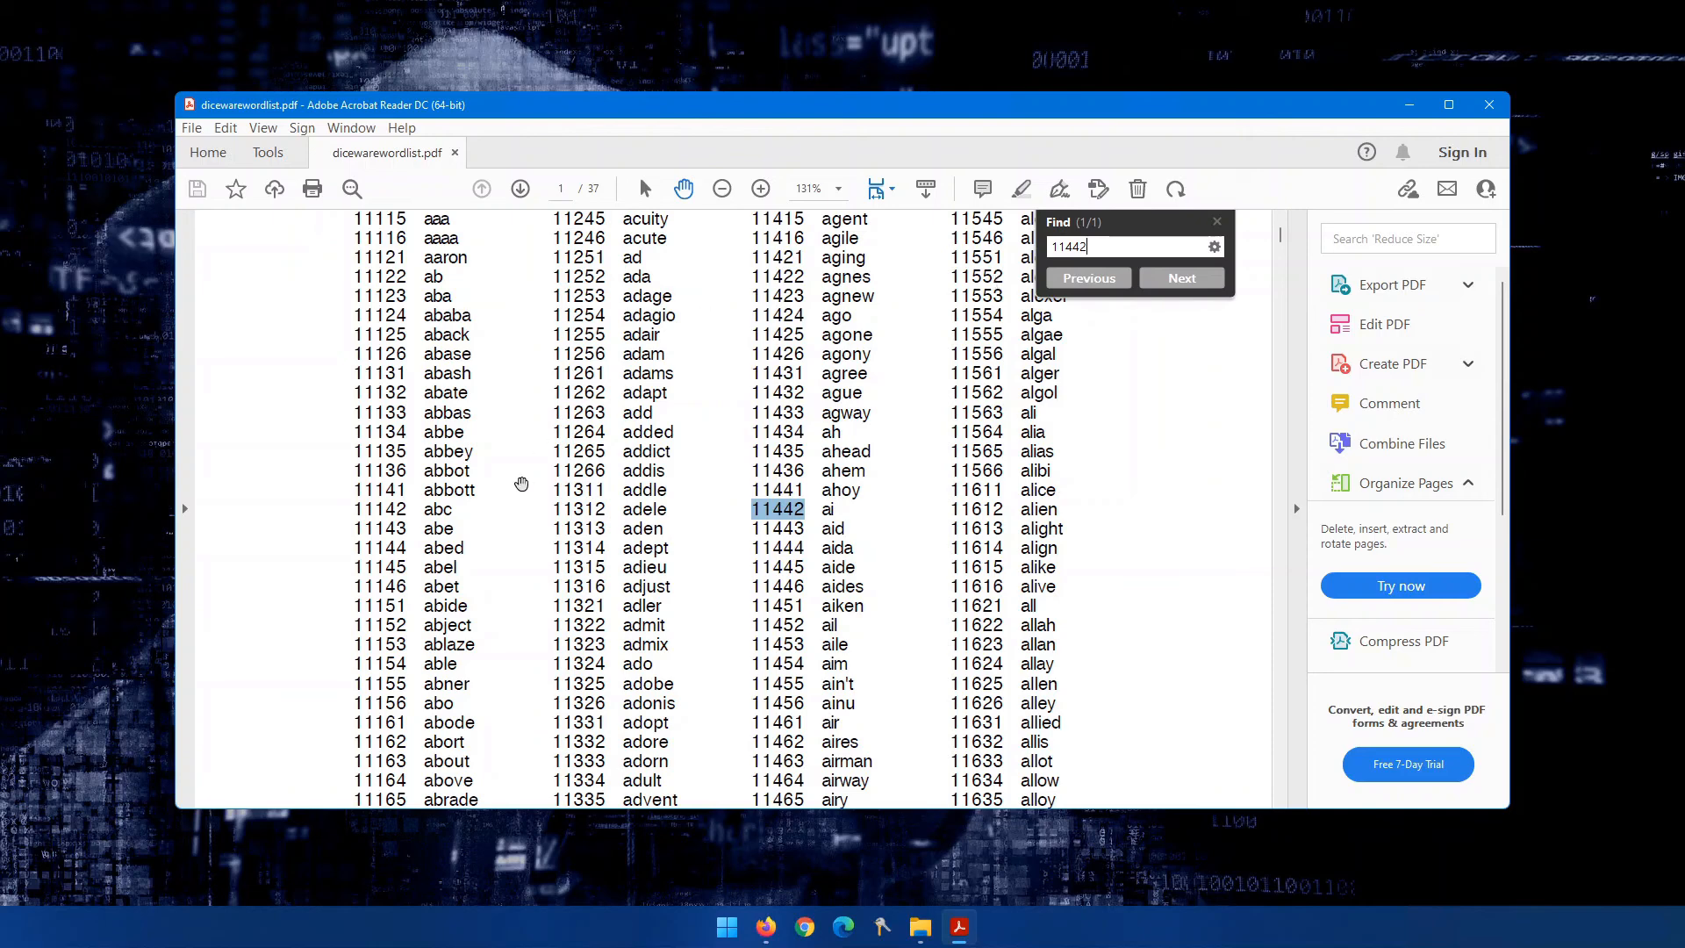
{"action": "mouse_move", "coordinate": [488, 488]}
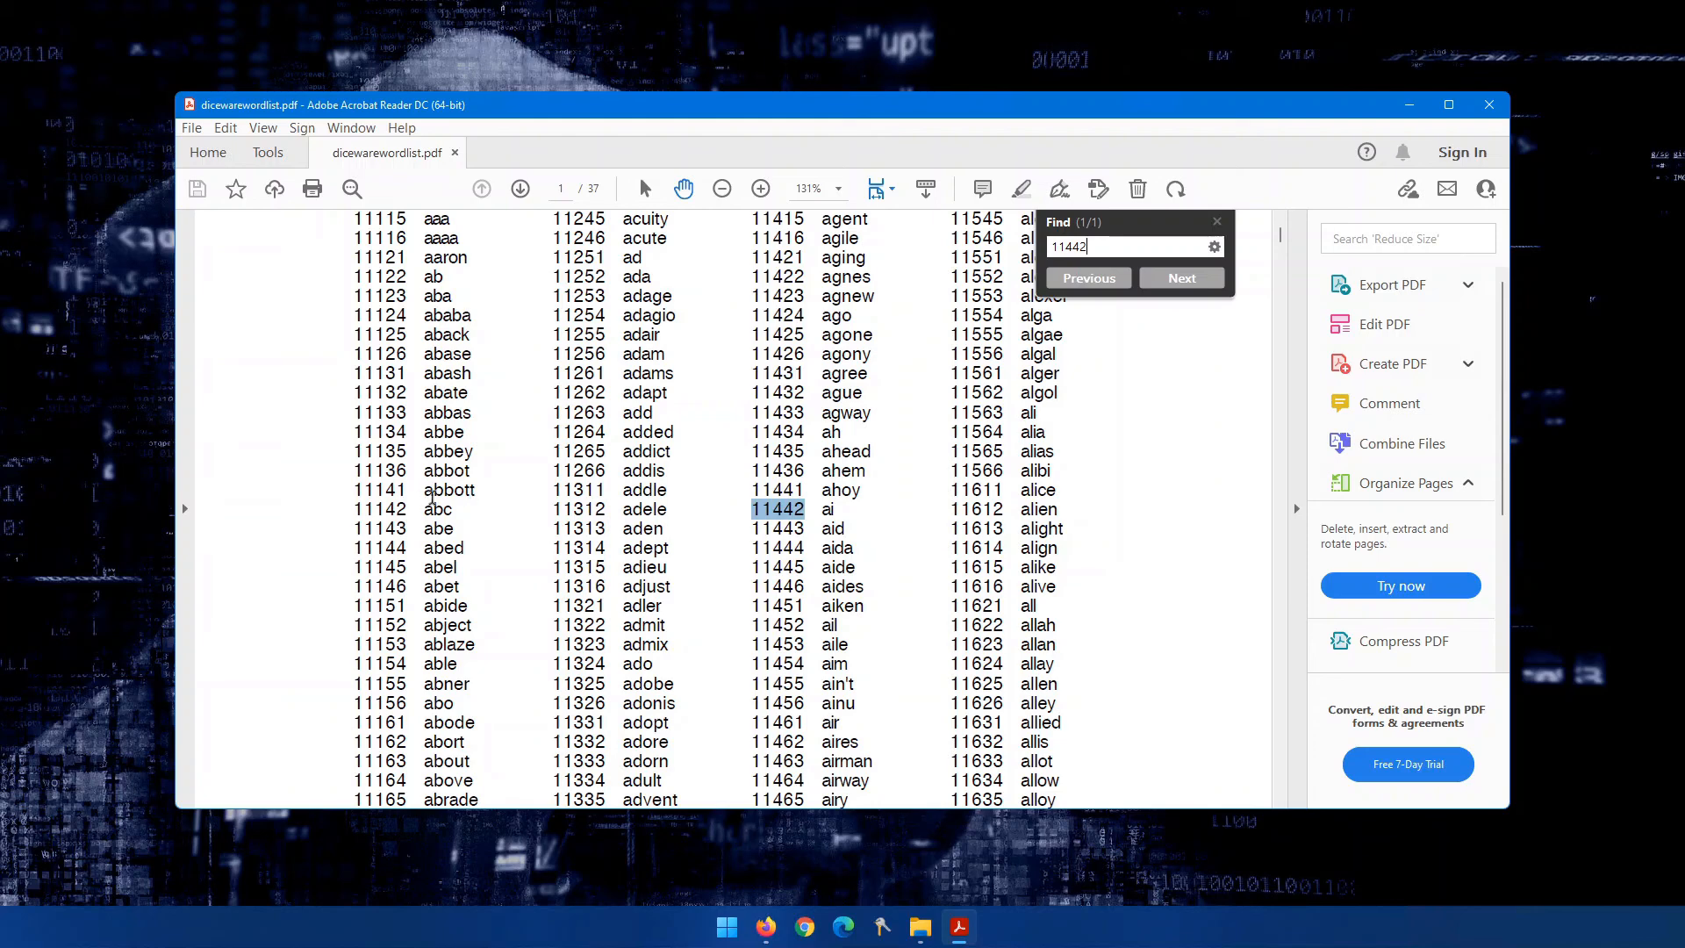
{"action": "mouse_move", "coordinate": [418, 490]}
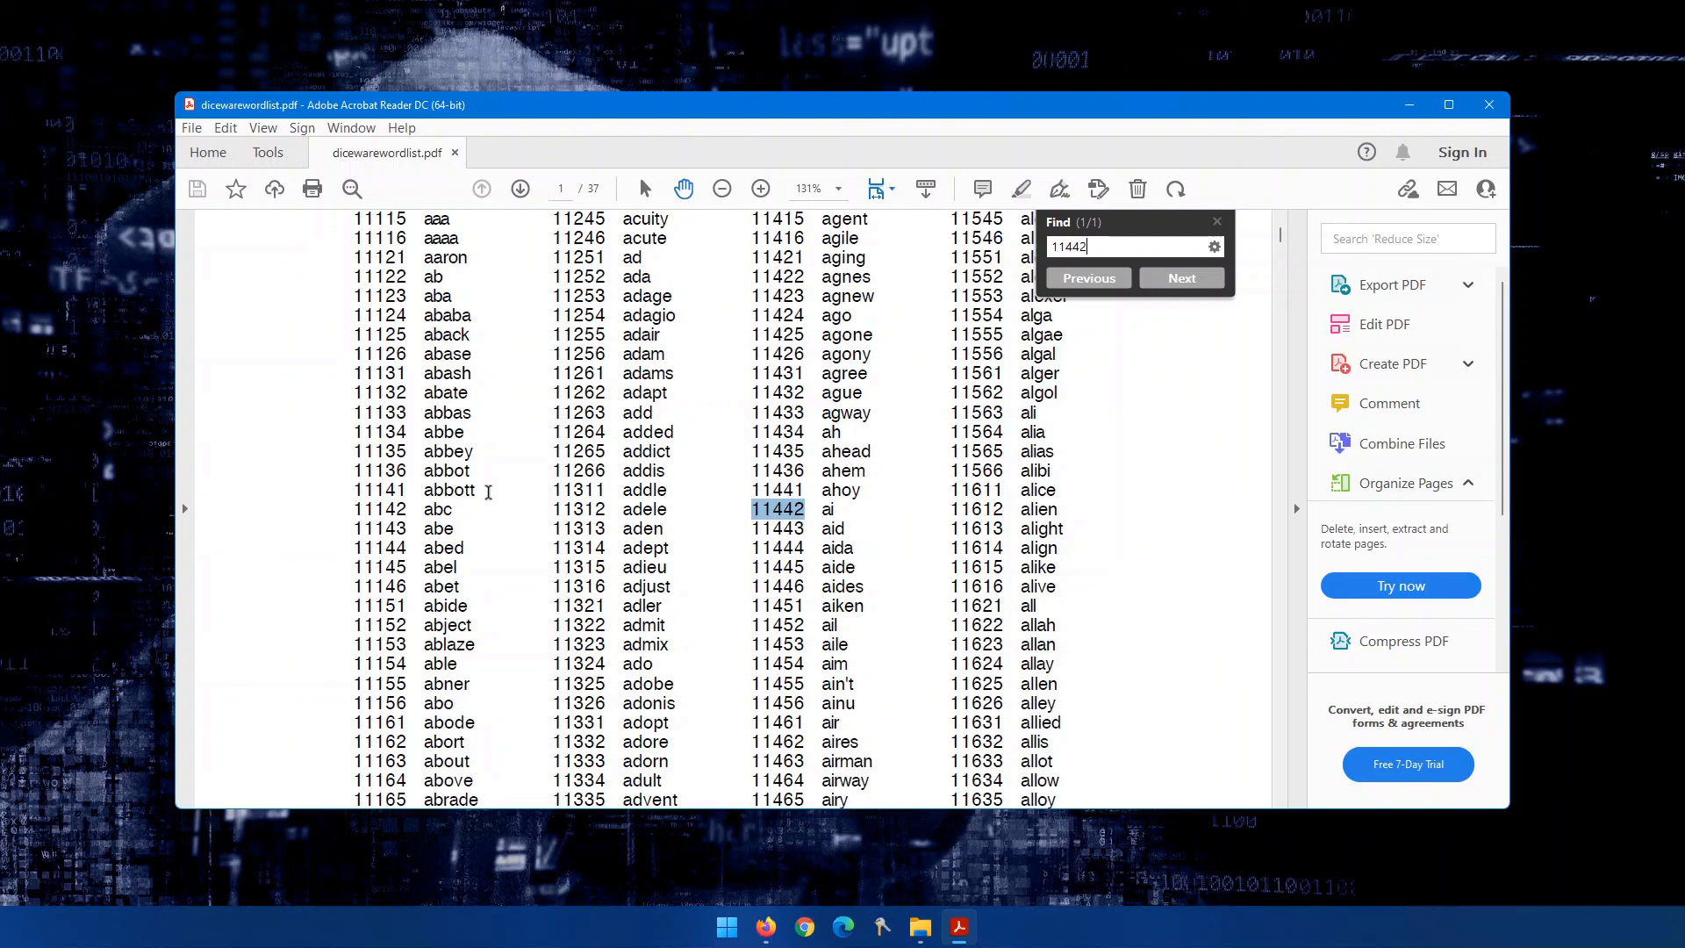
{"action": "left_click", "coordinate": [785, 927]}
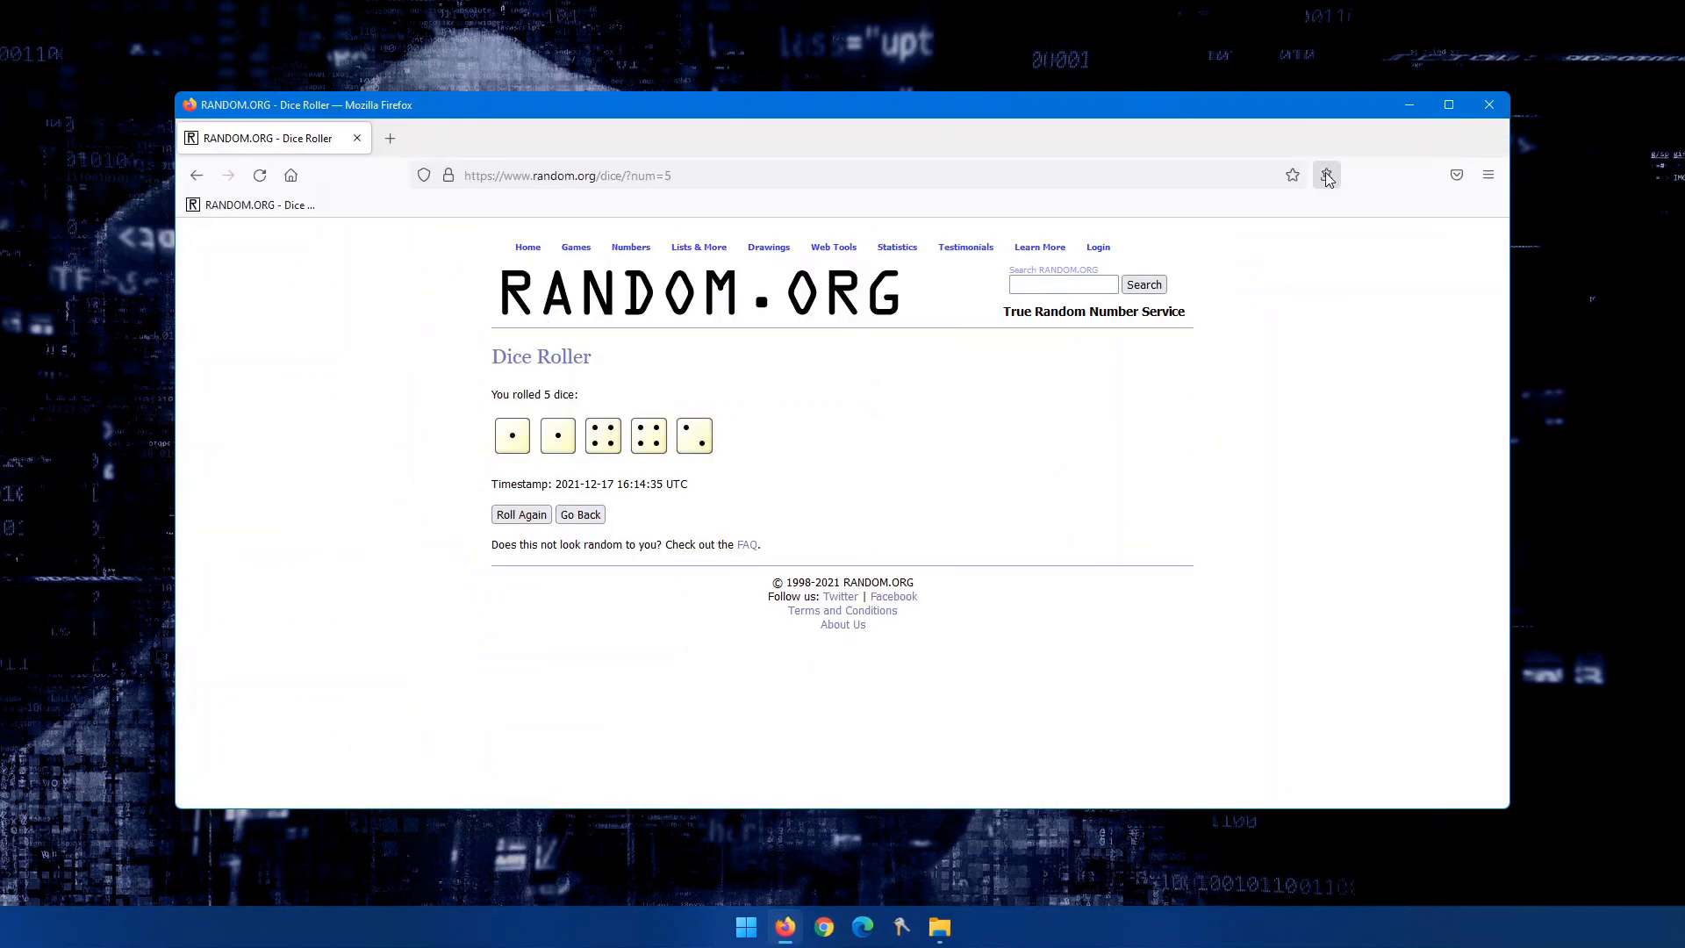
Bring the Downloads File Explorer window back up over Firefox.
{"action": "left_click", "coordinate": [939, 927]}
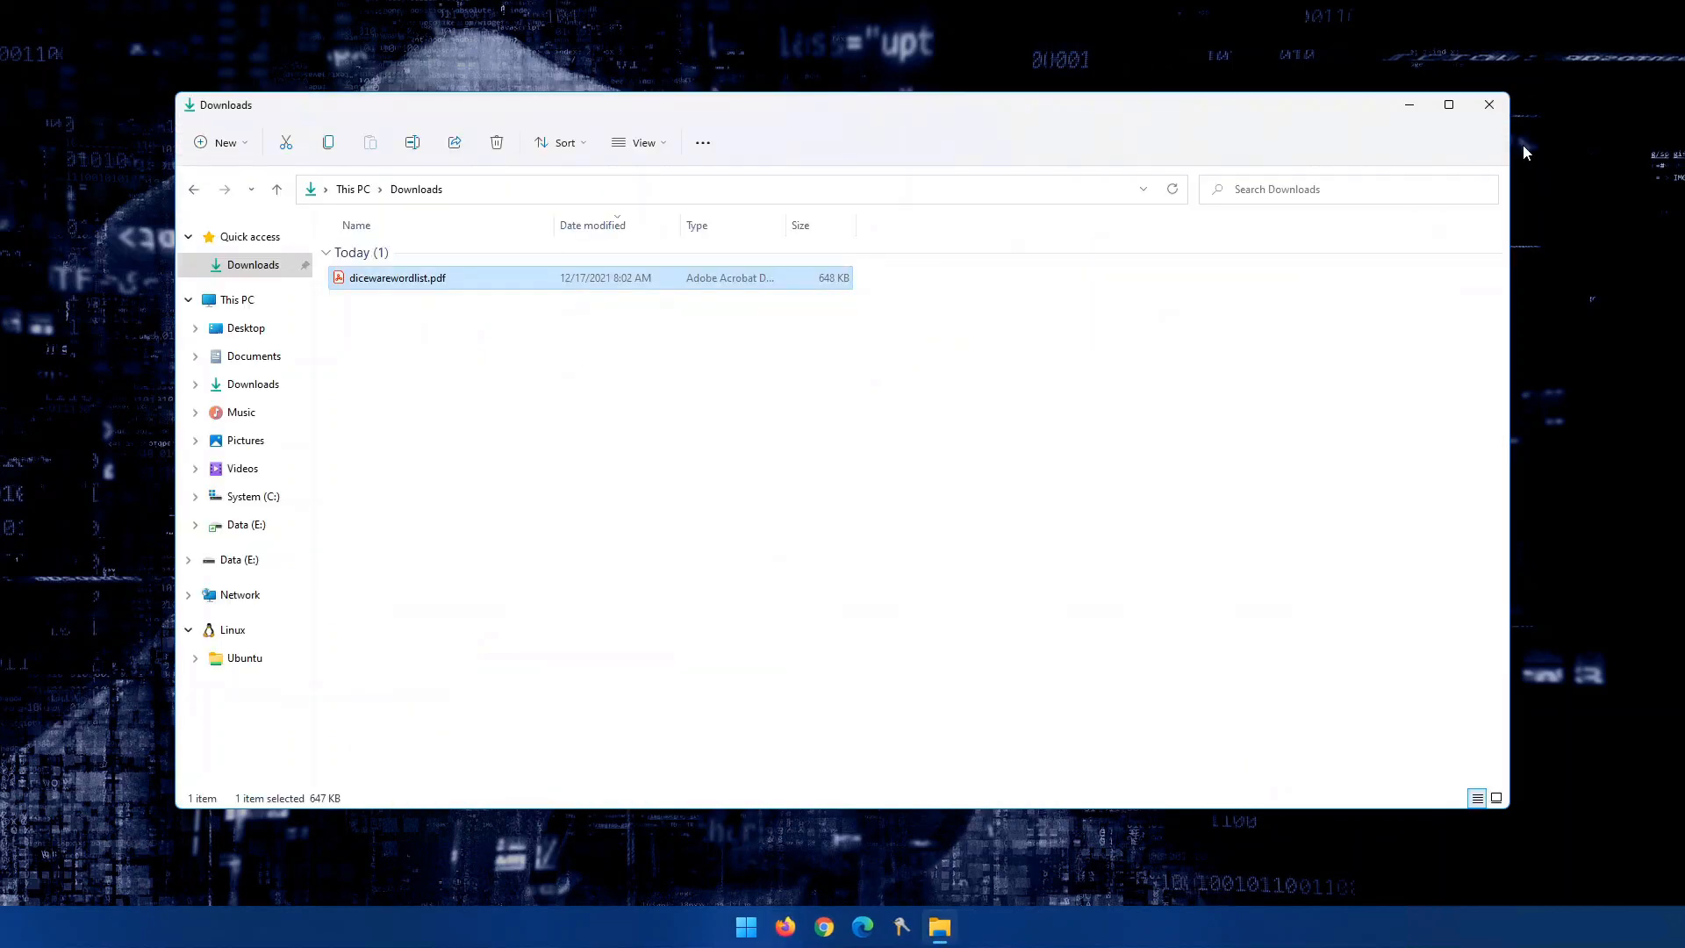
{"action": "left_click", "coordinate": [1488, 105]}
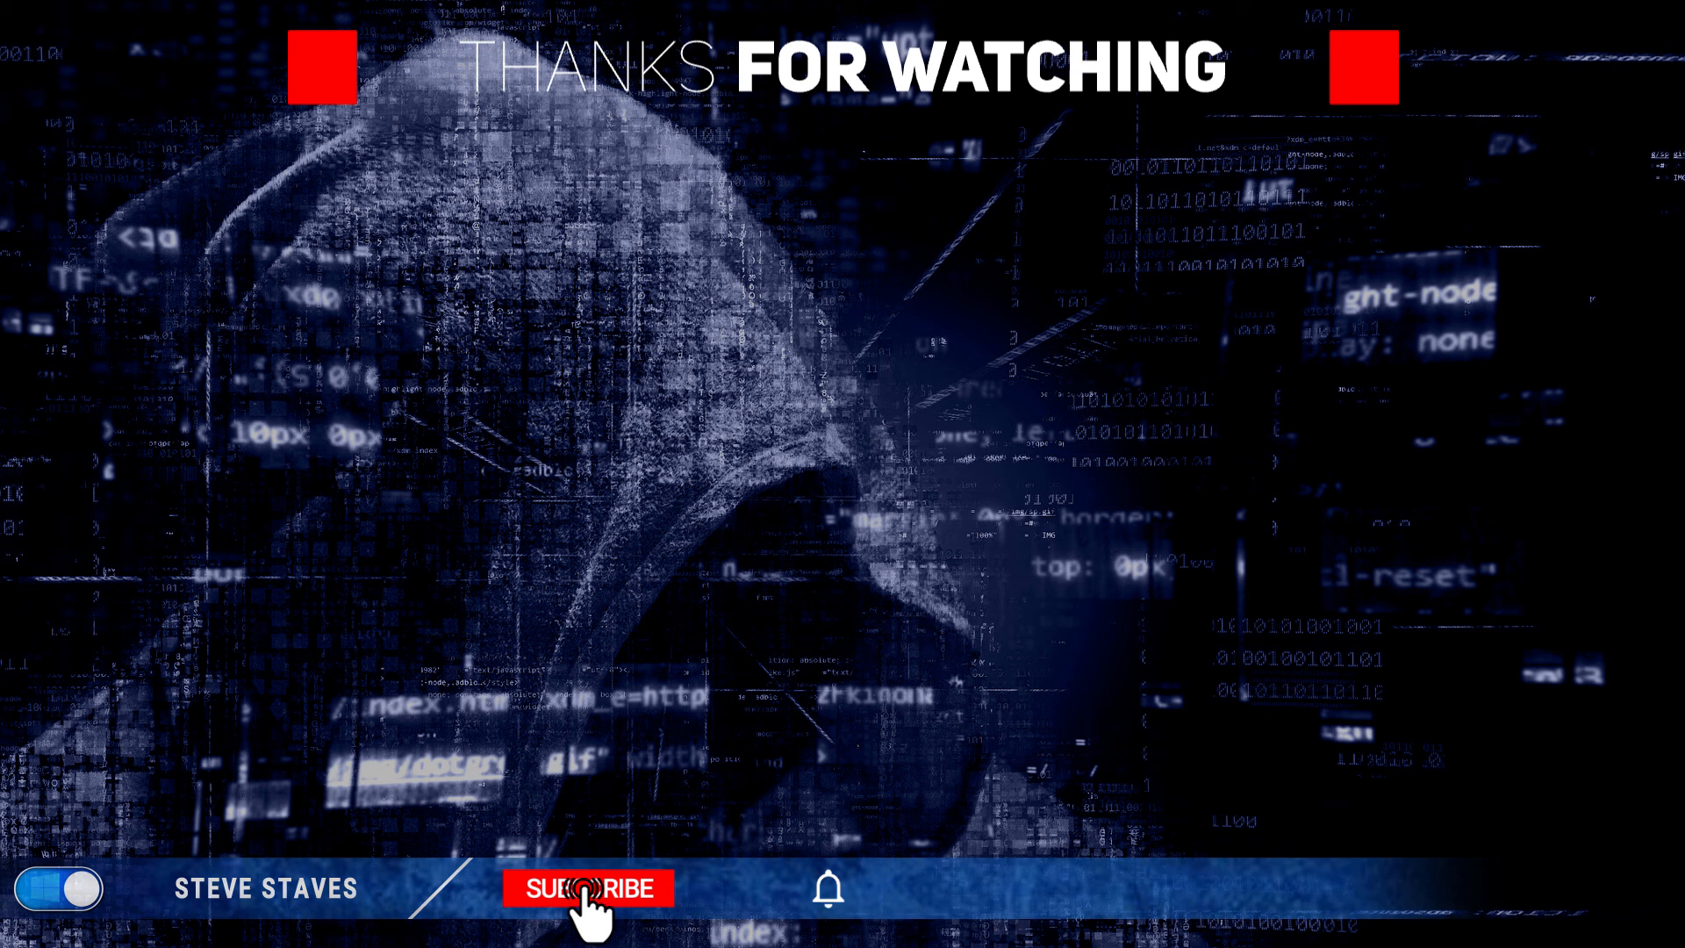
{"action": "left_click", "coordinate": [585, 890]}
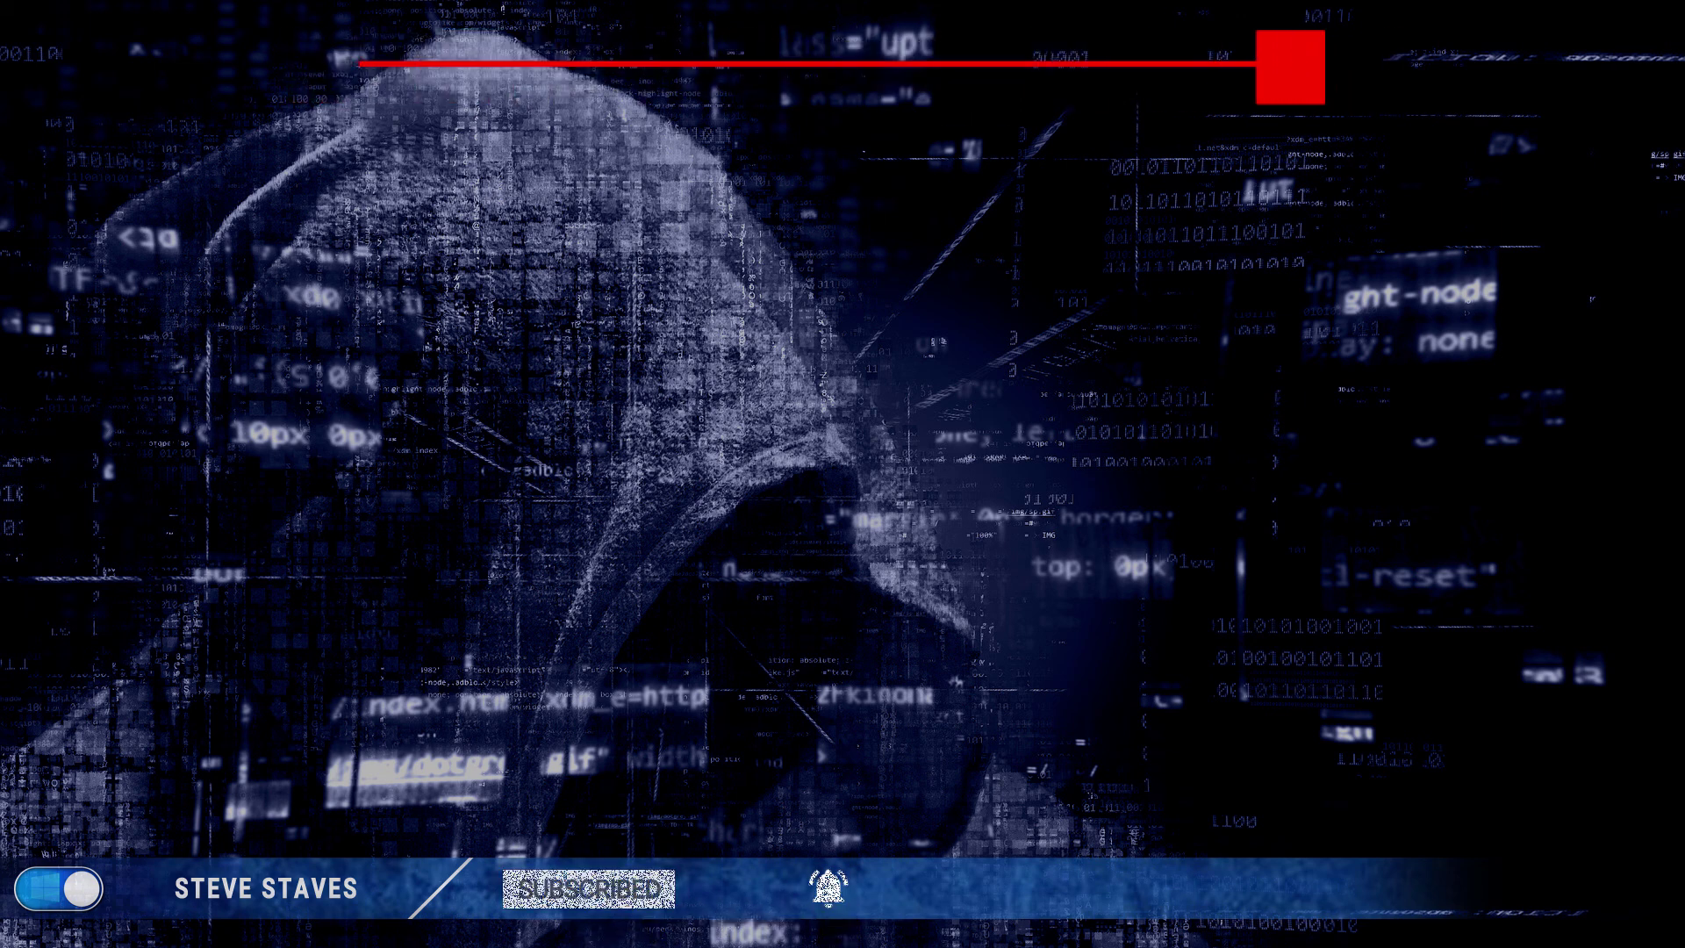